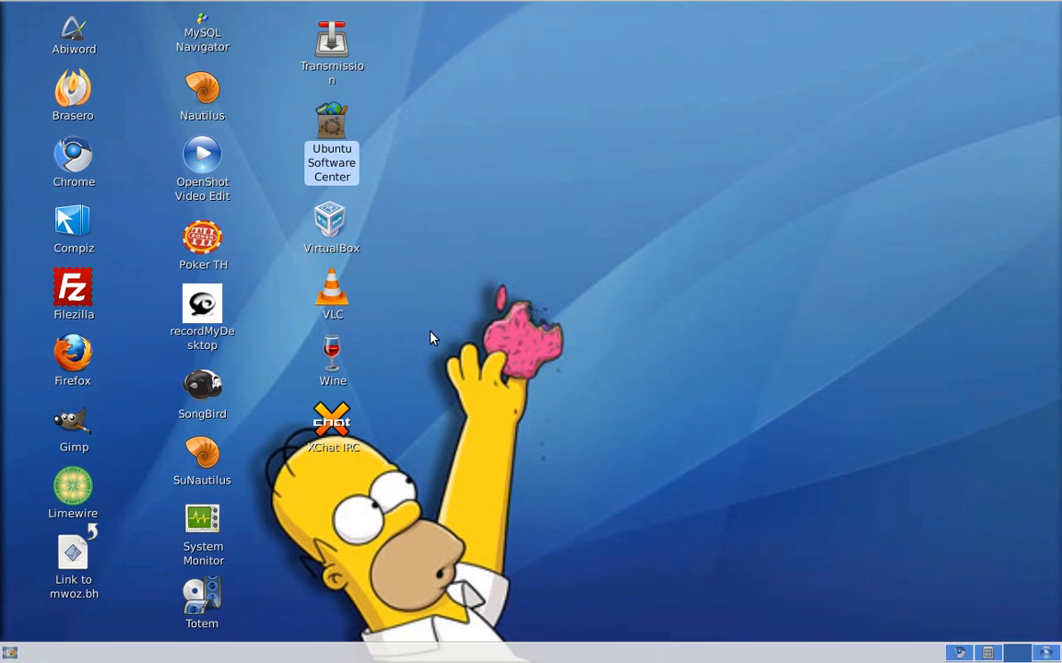
mouse_move(18, 62)
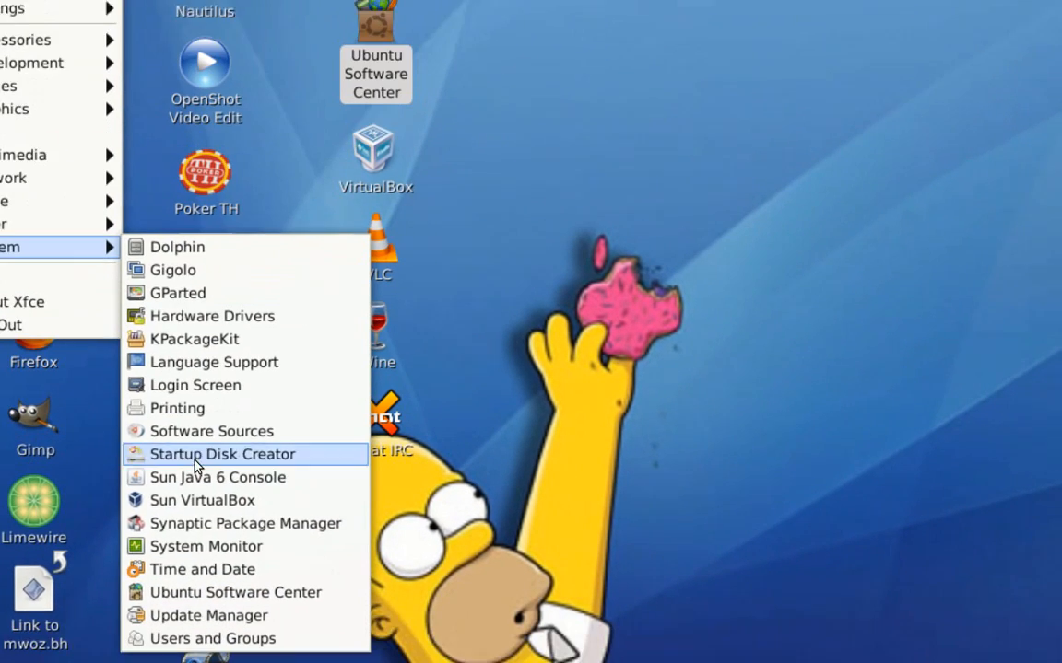
Step: Launch Synaptic Package Manager, authenticate with the admin password, and search 'software'
click(221, 453)
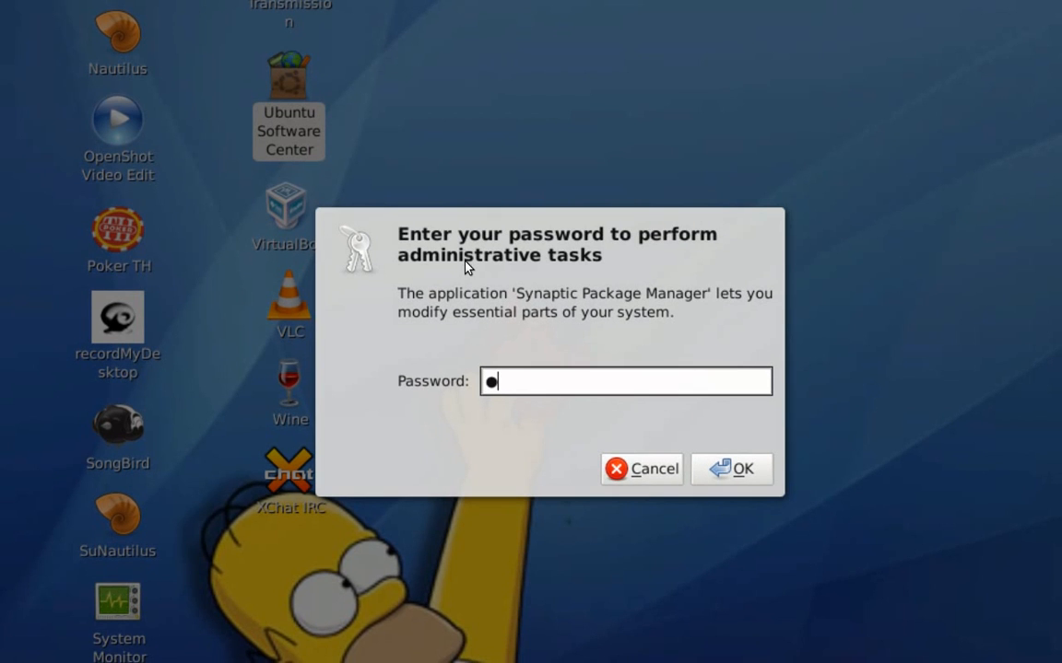
text(password)
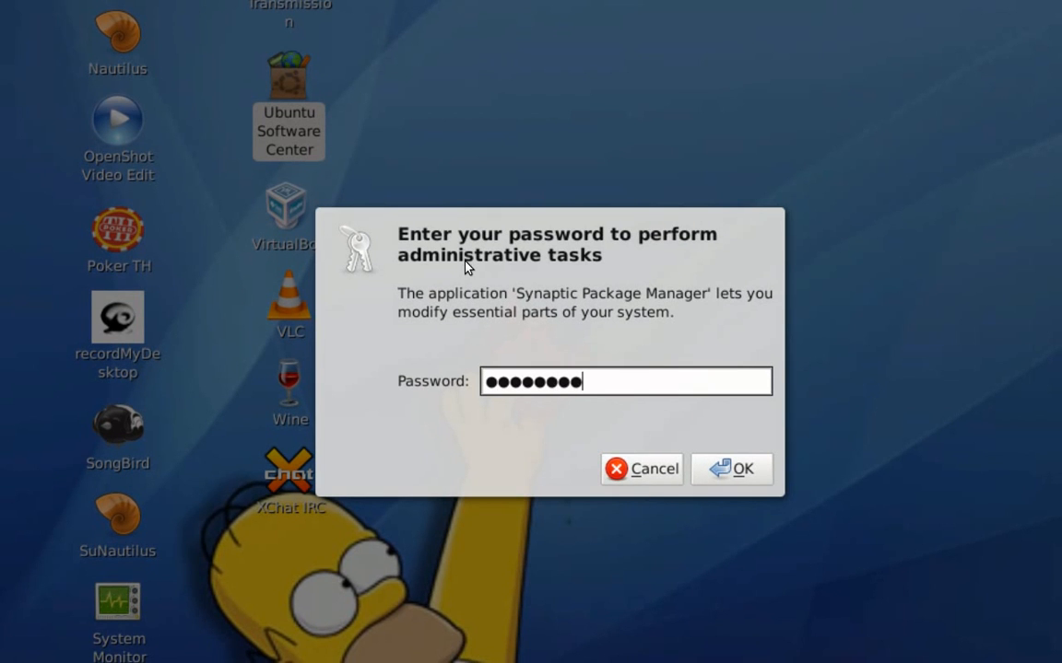
click(742, 470)
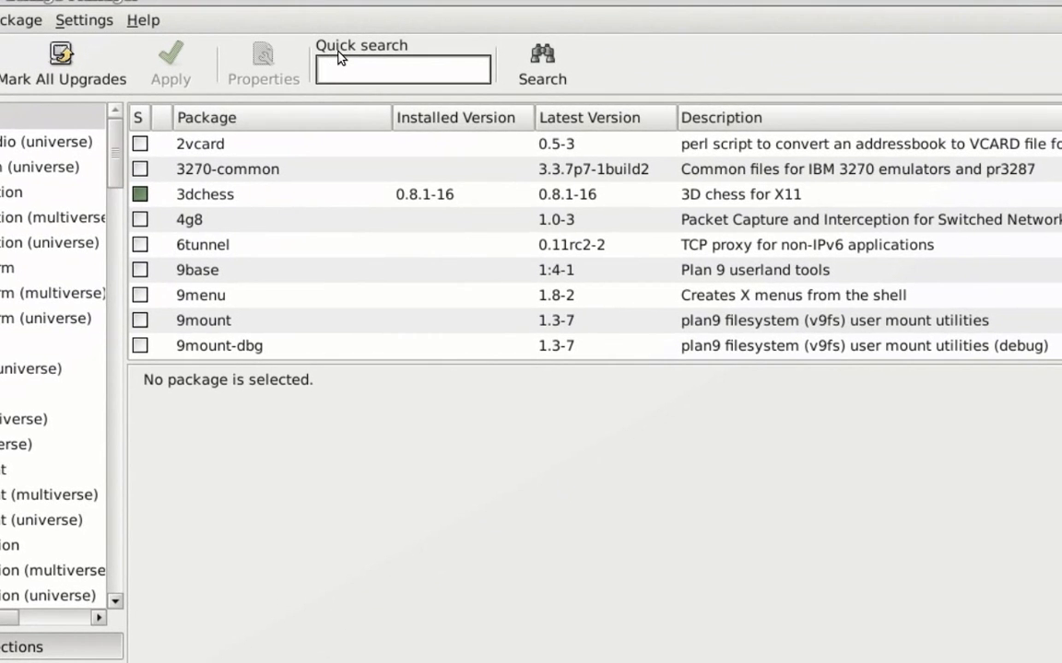
text(software)
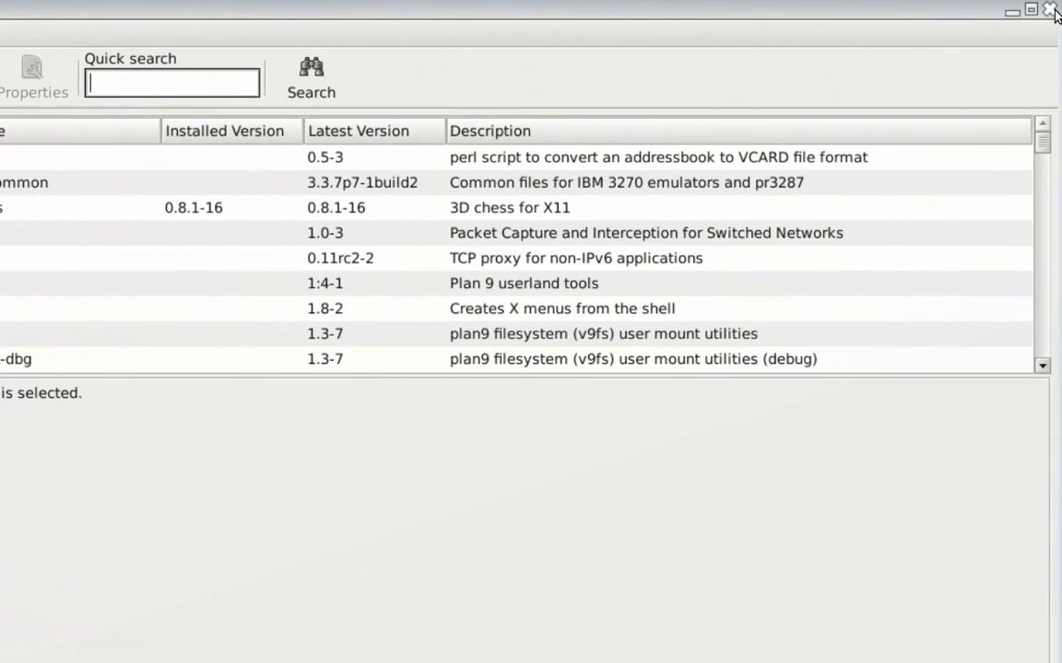
Step: Close Synaptic, launch Ubuntu Software Center and browse the 200 'apache' search results
click(1048, 11)
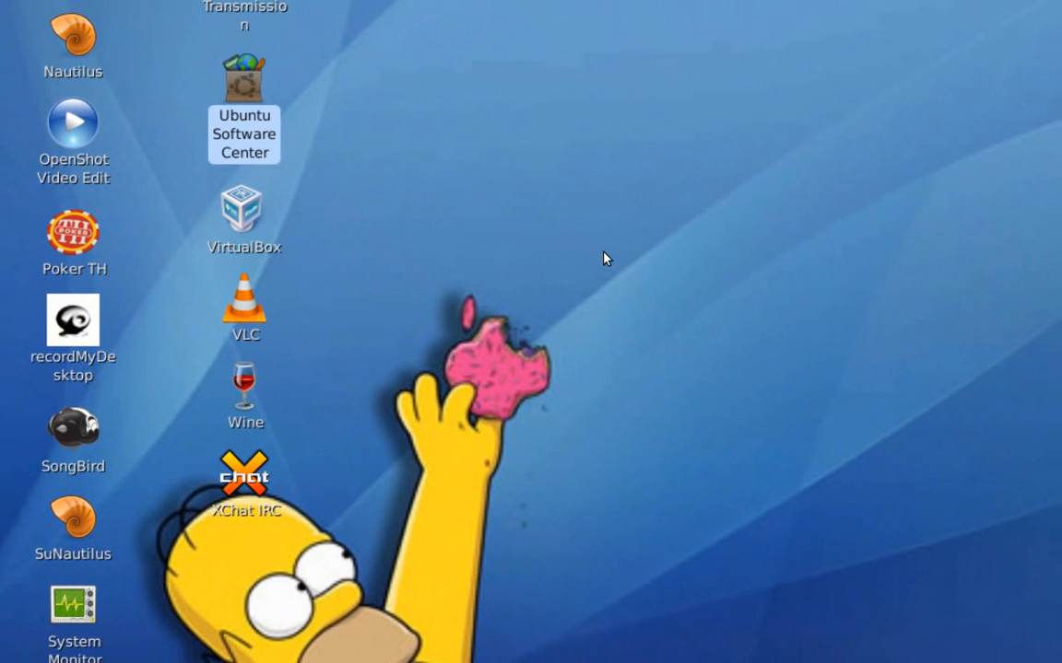
double_click(243, 74)
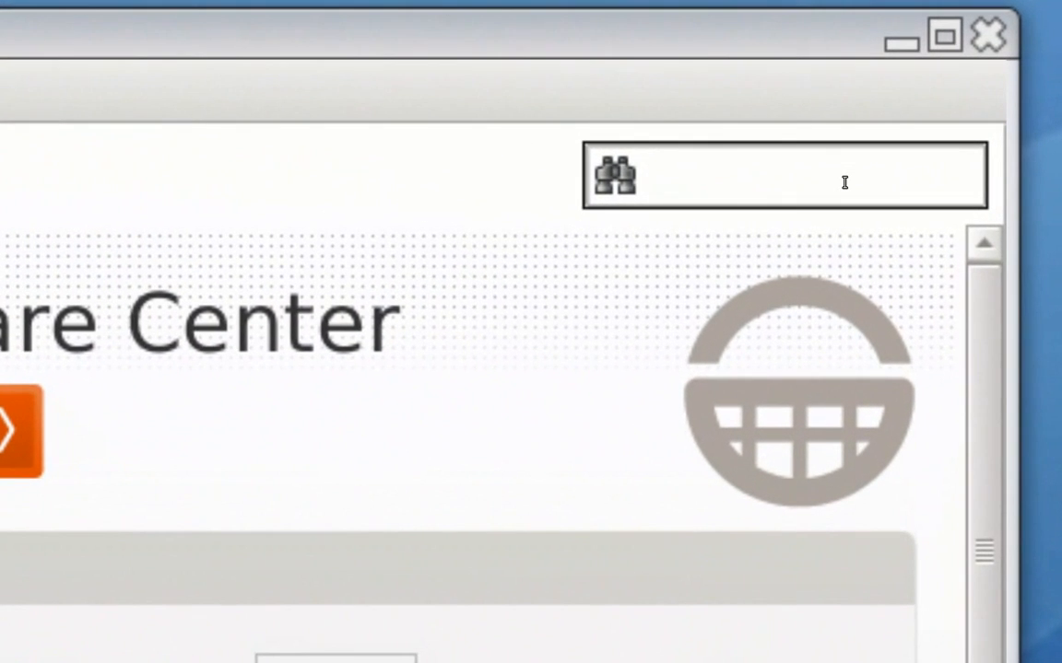
text(apache)
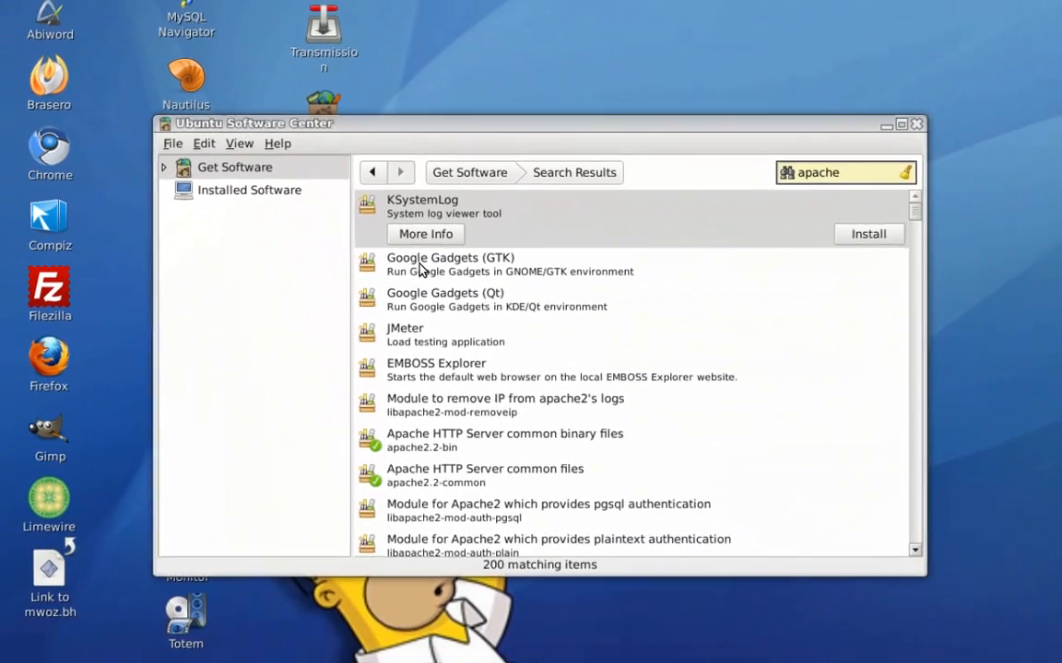
scroll(down, 3)
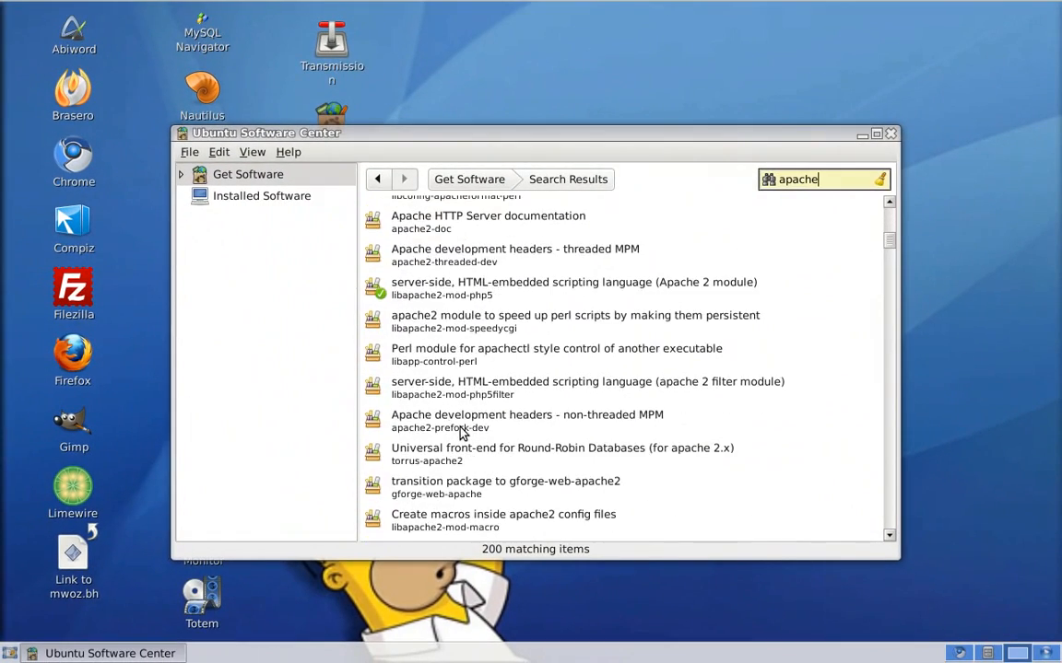
scroll(down, 3)
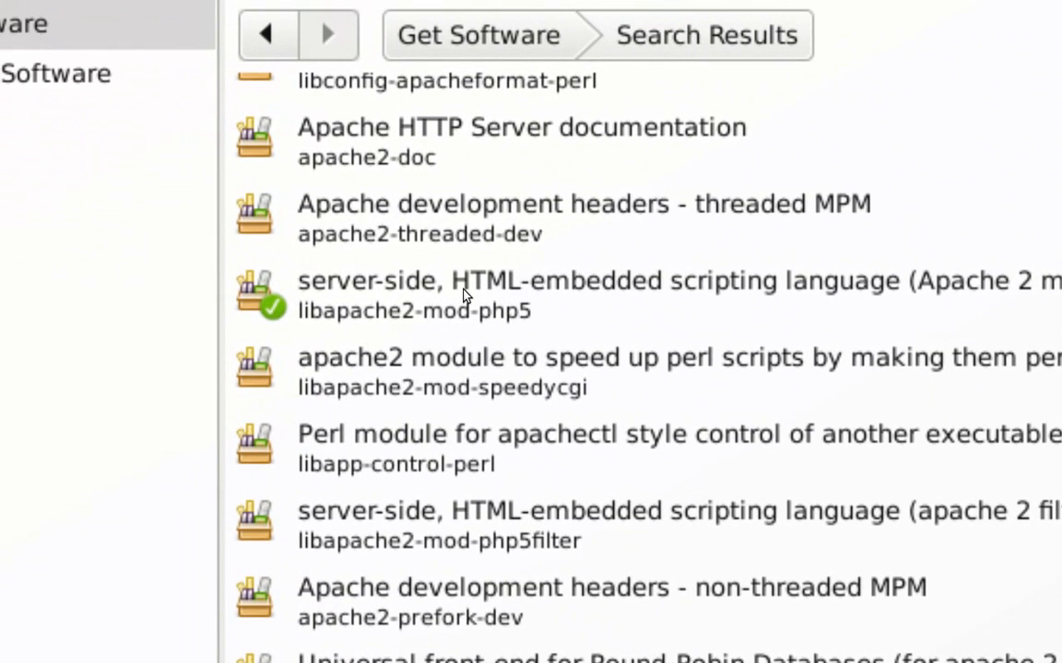
scroll(down, 3)
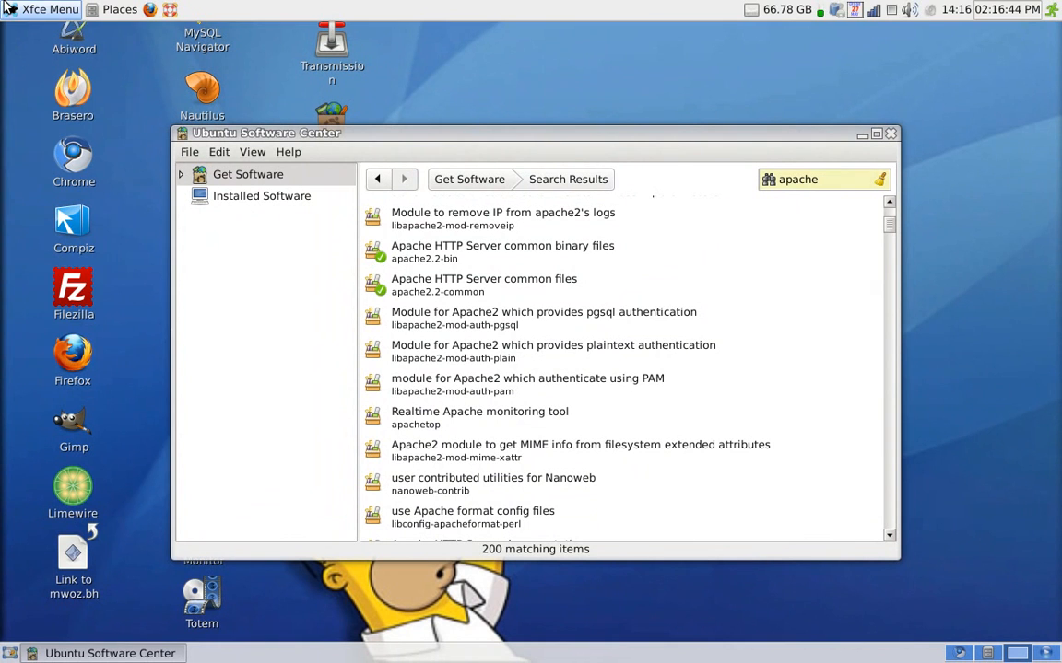
Step: Become root with sudo su in a terminal and move up to the filesystem root
click(36, 11)
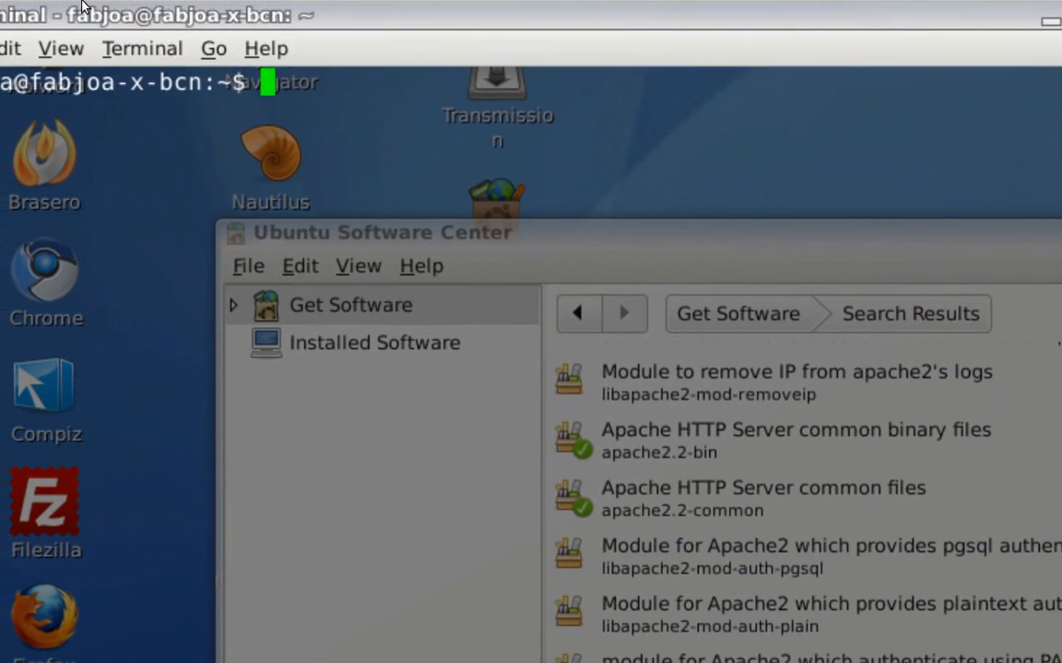
text(sudo)
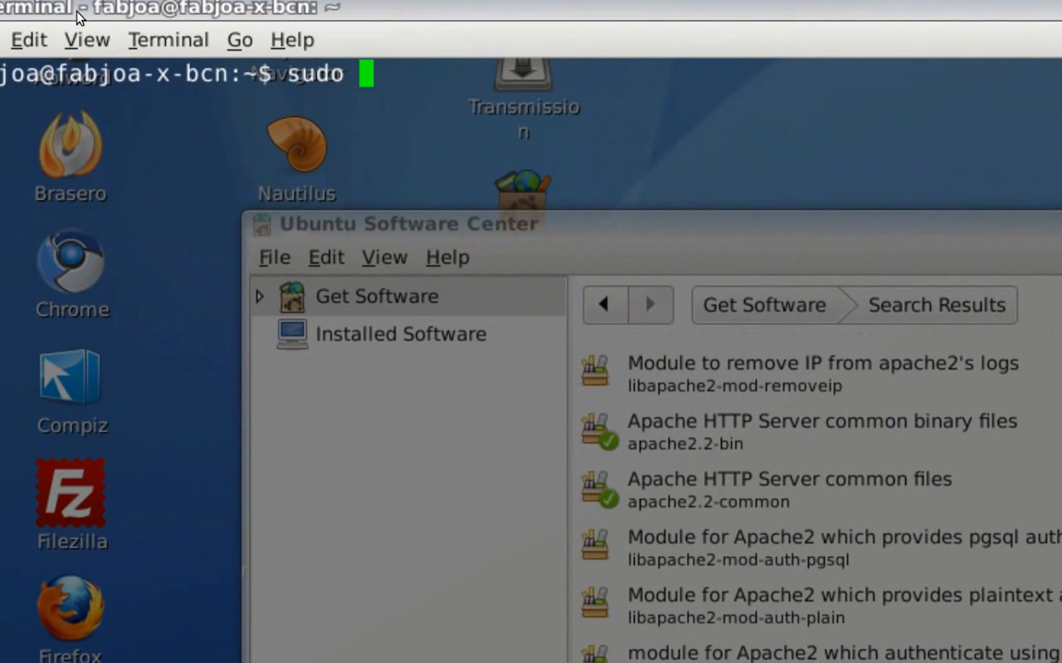
text(su)
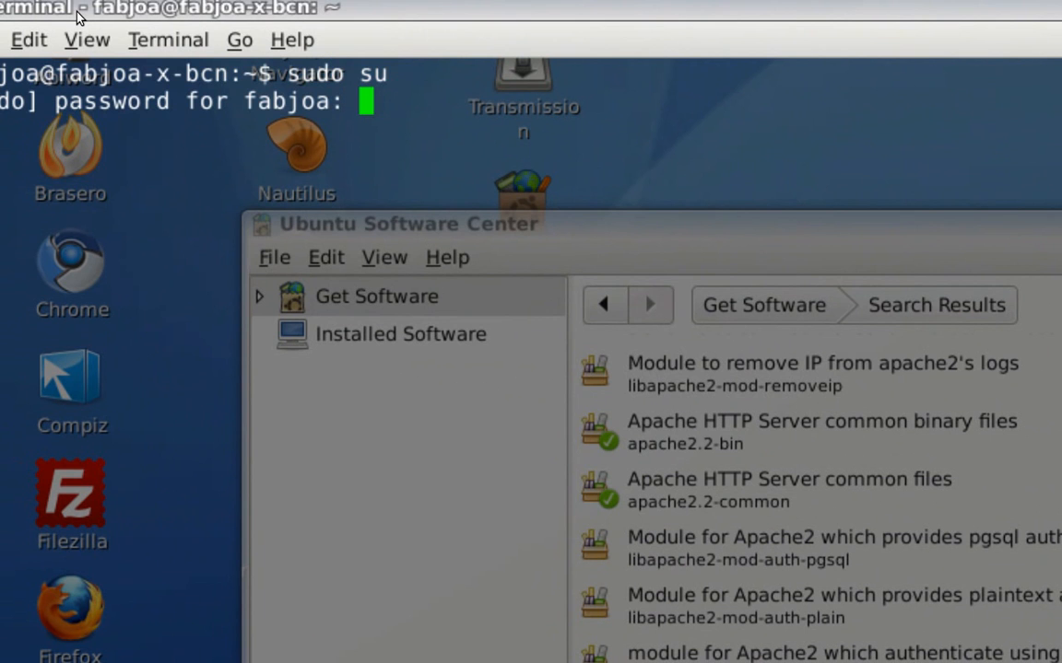
key(Return)
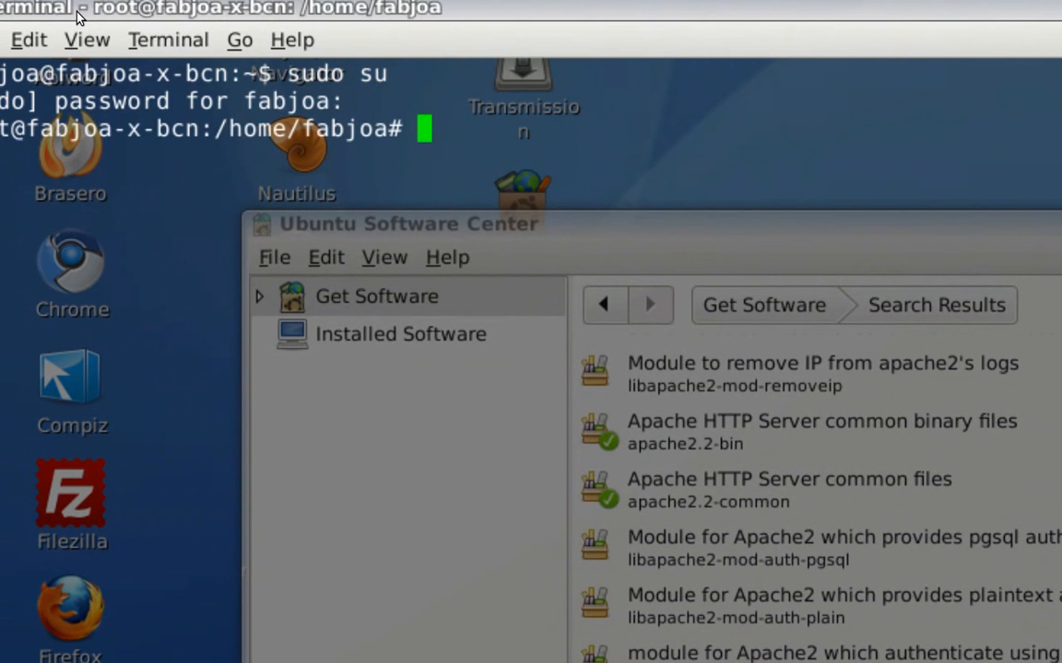
text(pwd)
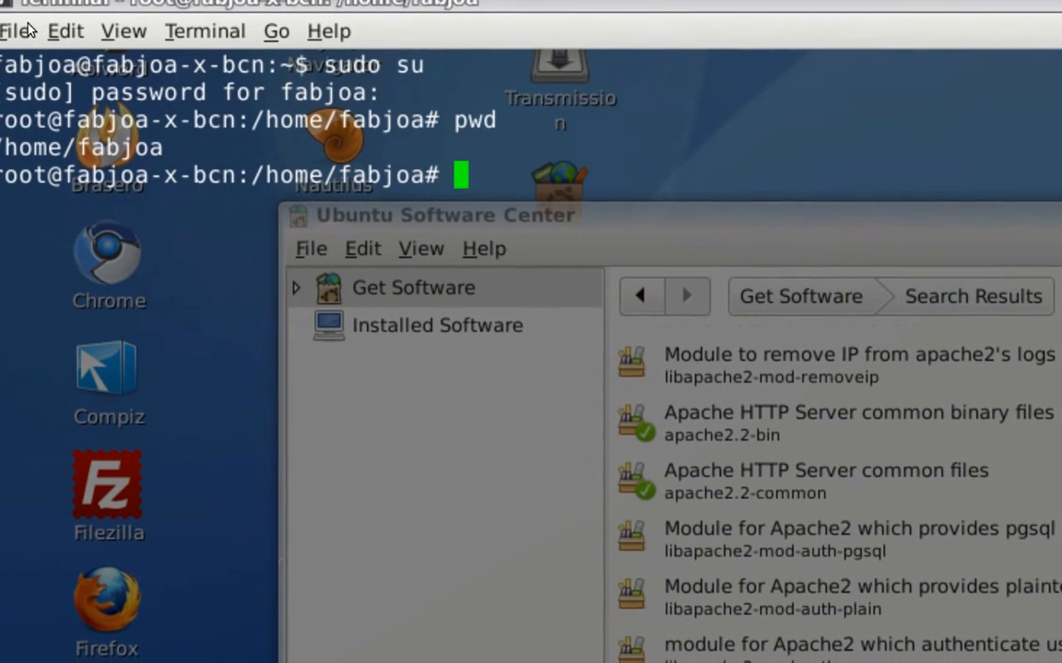
text(cd)
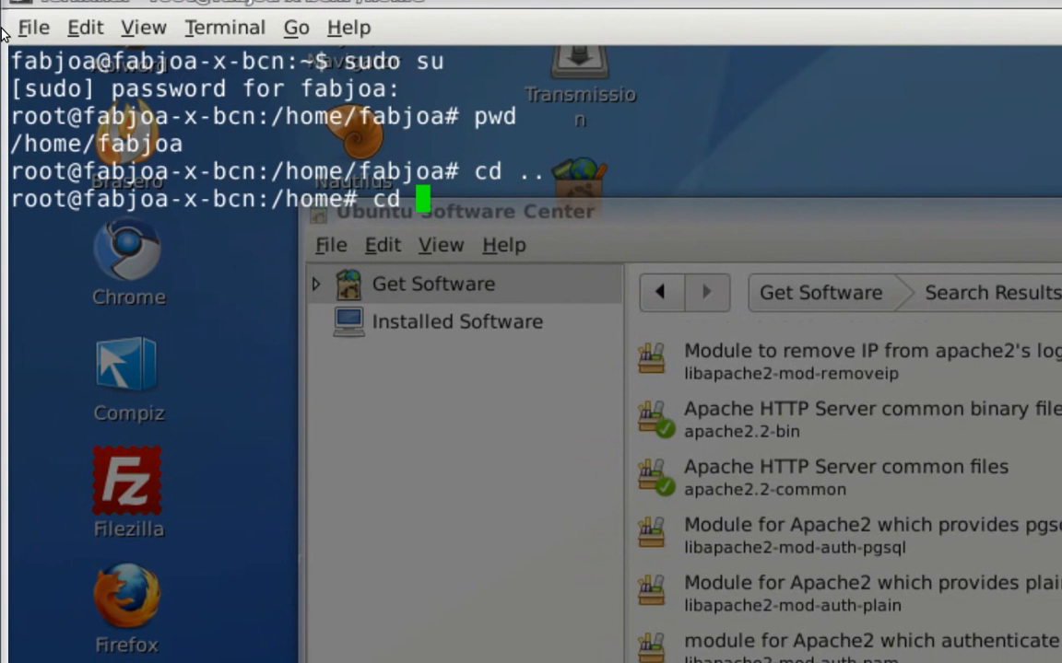
key(Return)
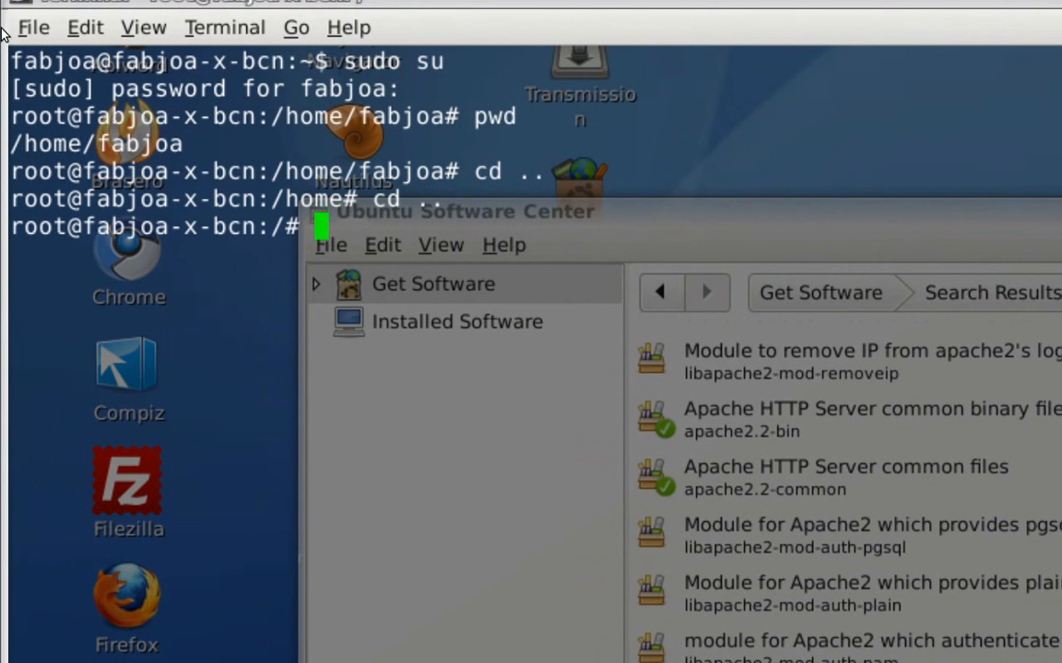
Step: Restart the Apache web server via etc/init.d/apache2 restart
text(etc/)
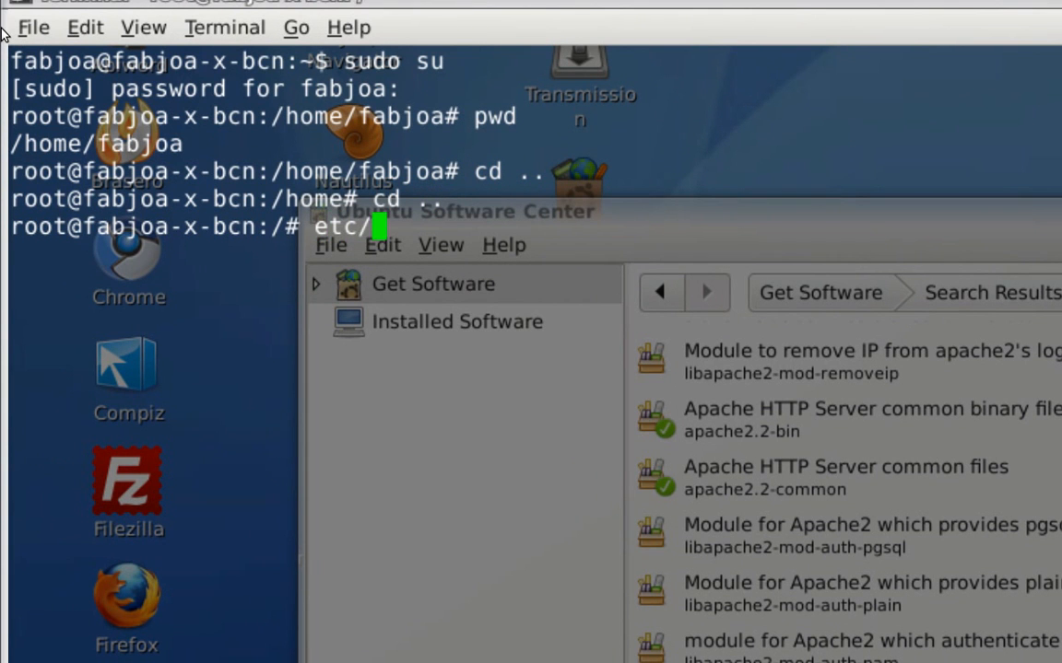
text(init)
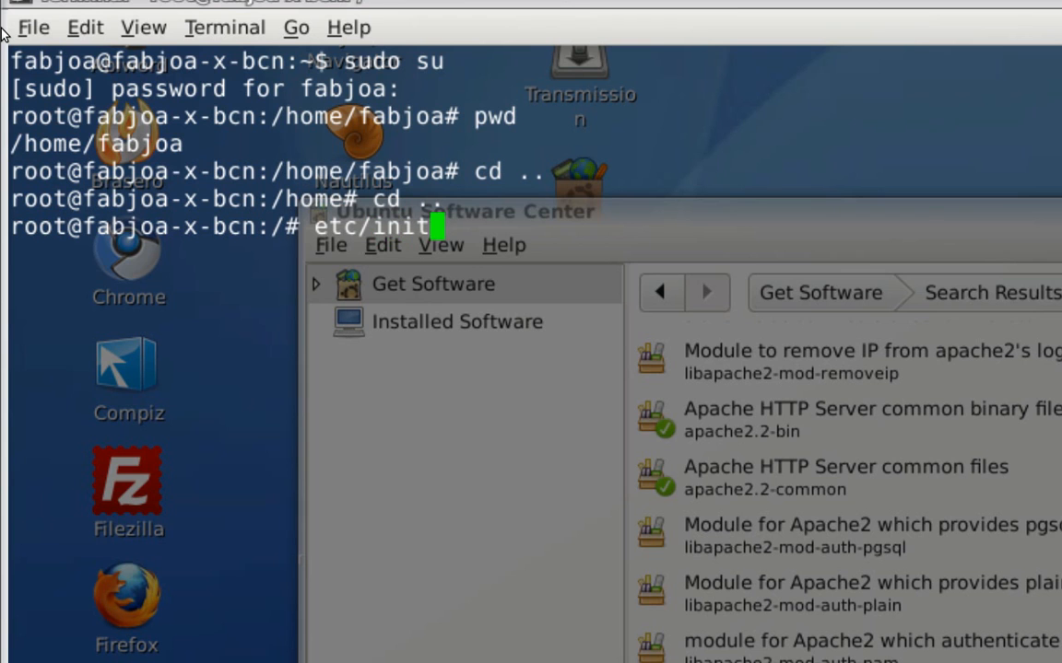
text(.d/apa)
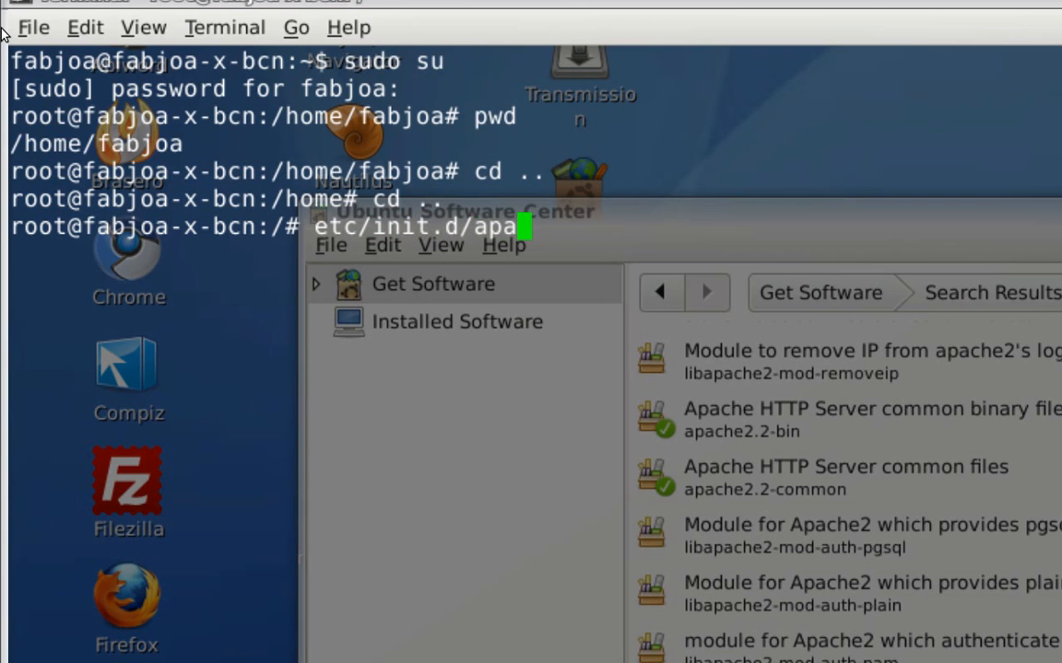
text(che2)
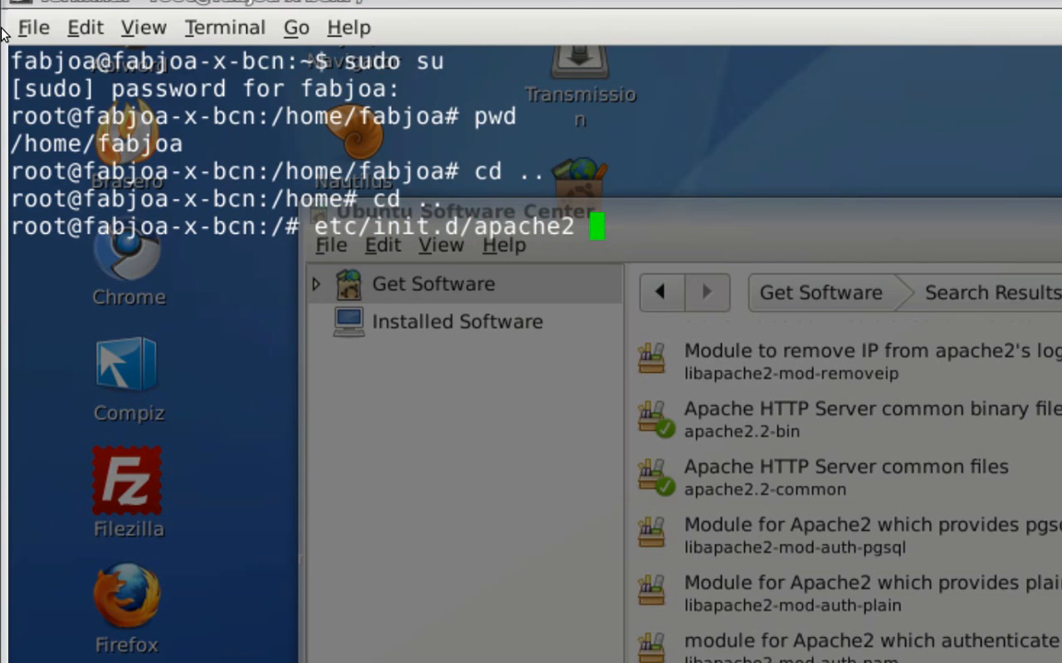
text(restart)
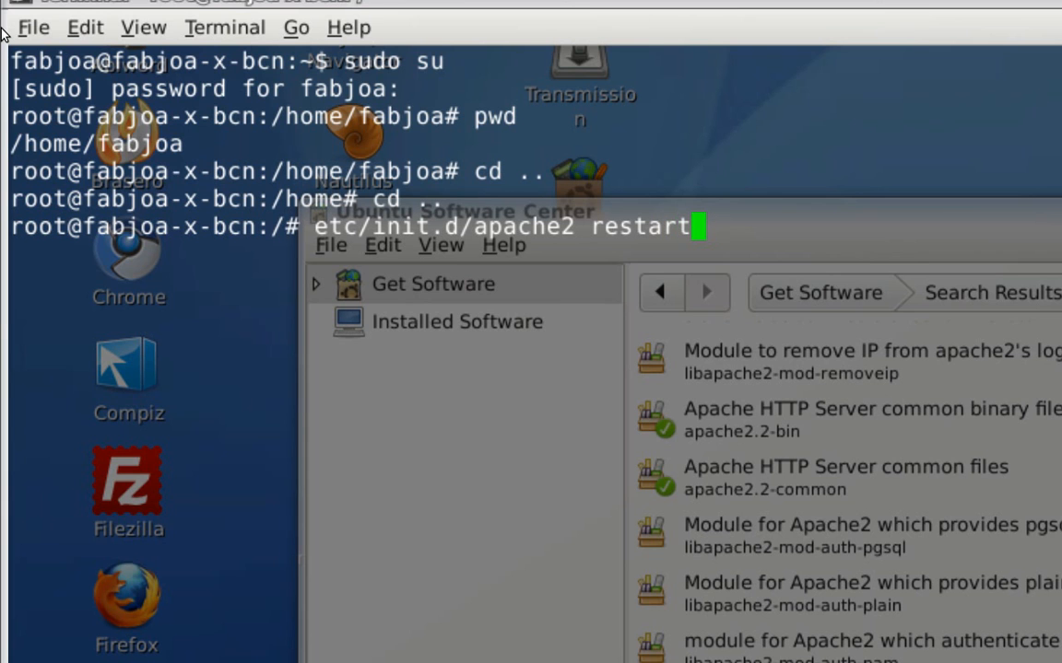
key(Return)
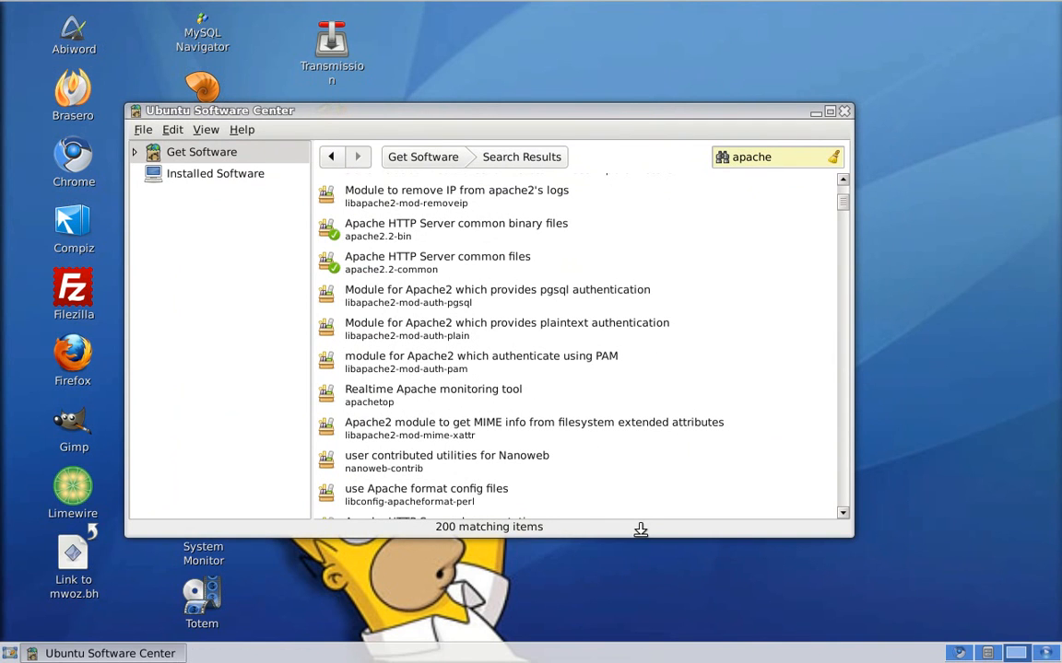
mouse_move(659, 148)
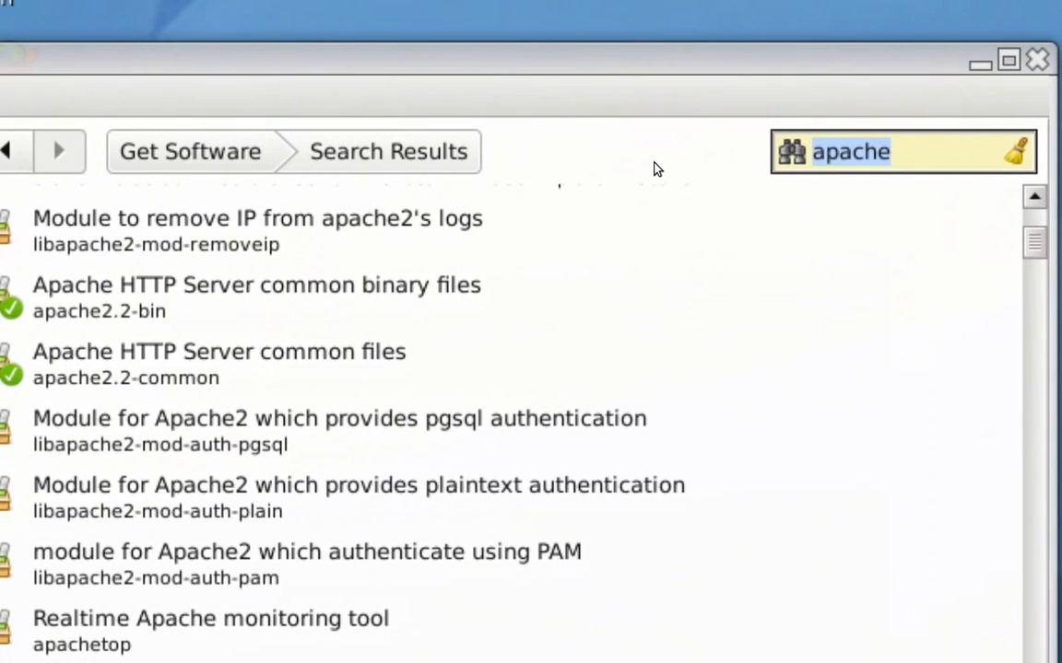
Step: Search 'php curl' and show the installed CURL module for php5 details
text(php)
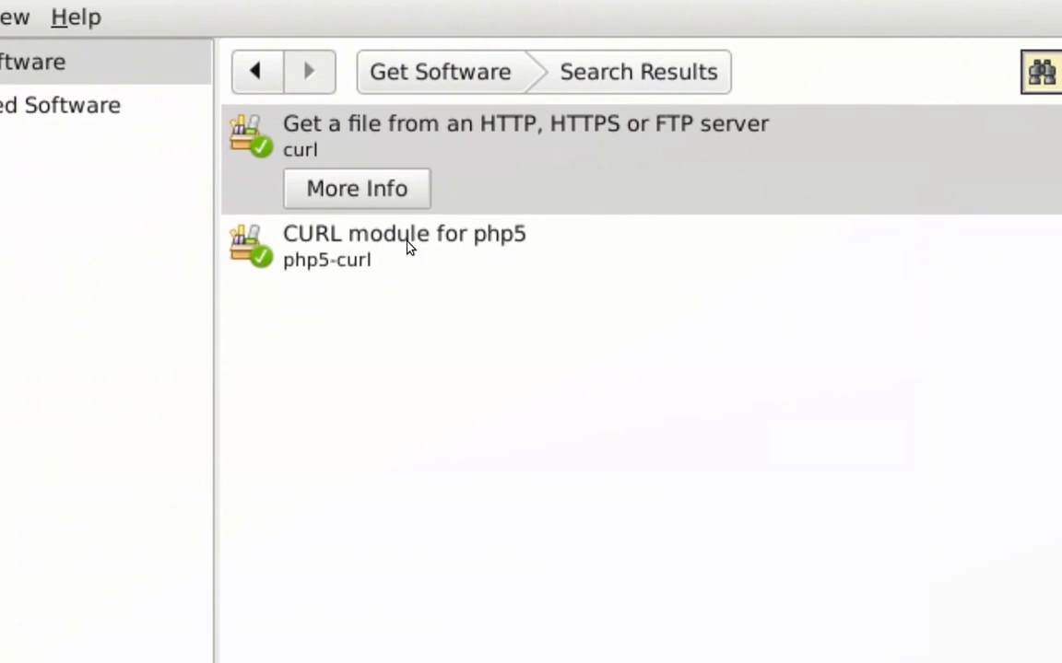
click(406, 247)
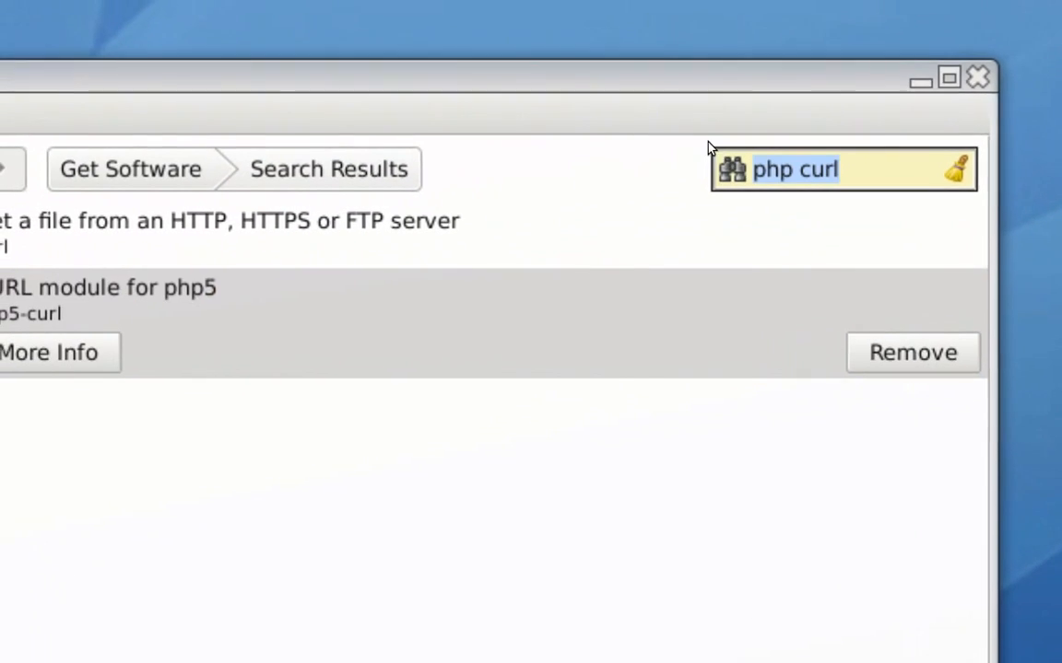
Step: Search 'mysql' and select the already-installed MySQL Server package from the results
text(mysql)
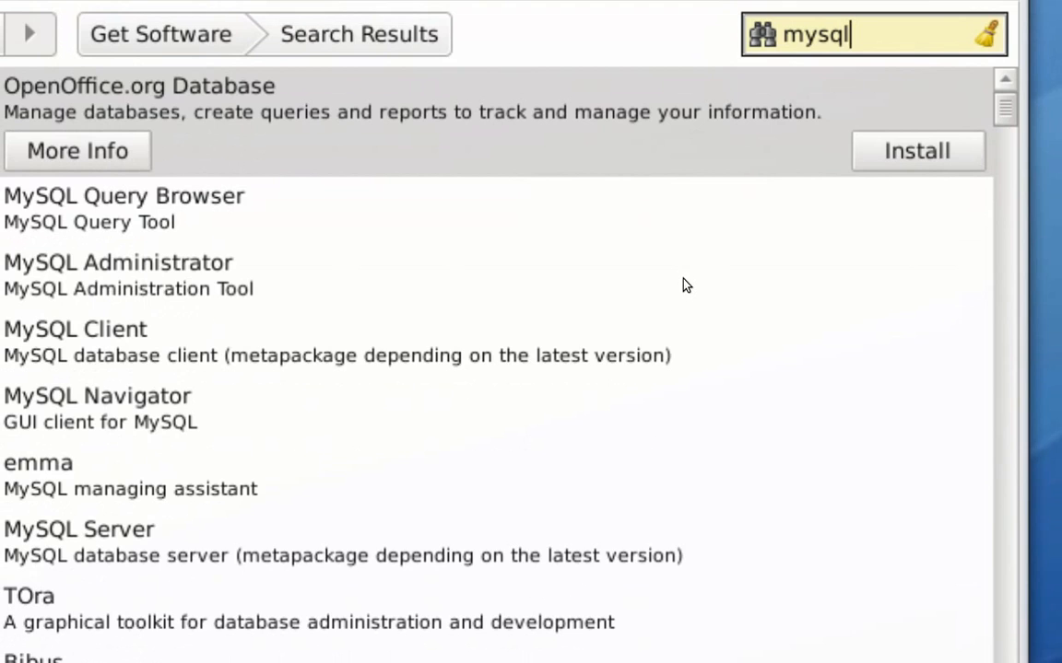
scroll(down, 3)
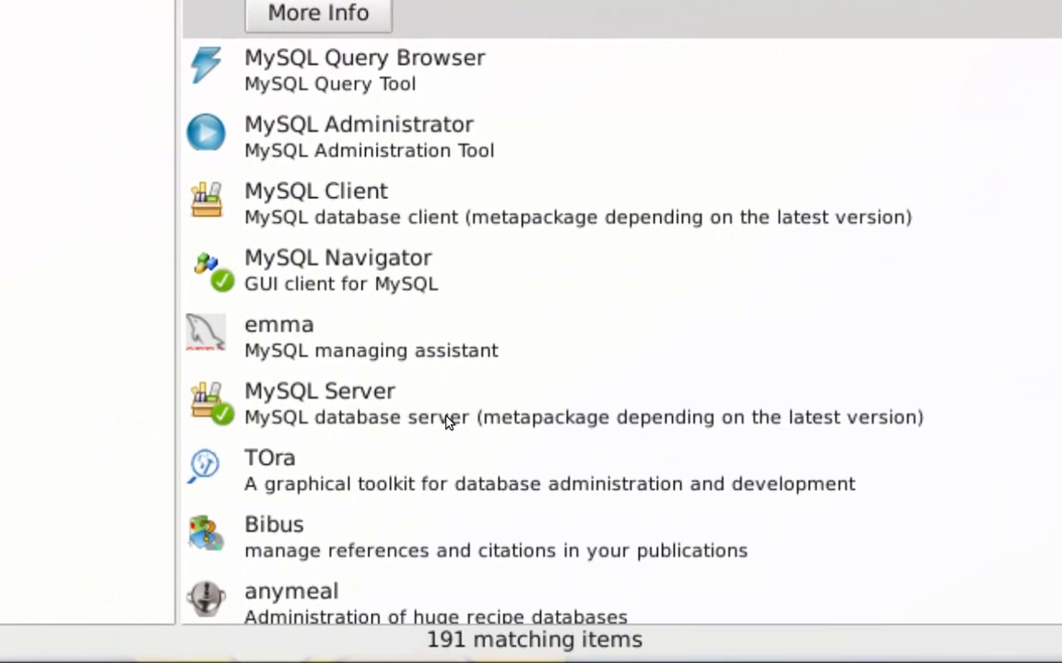
click(319, 404)
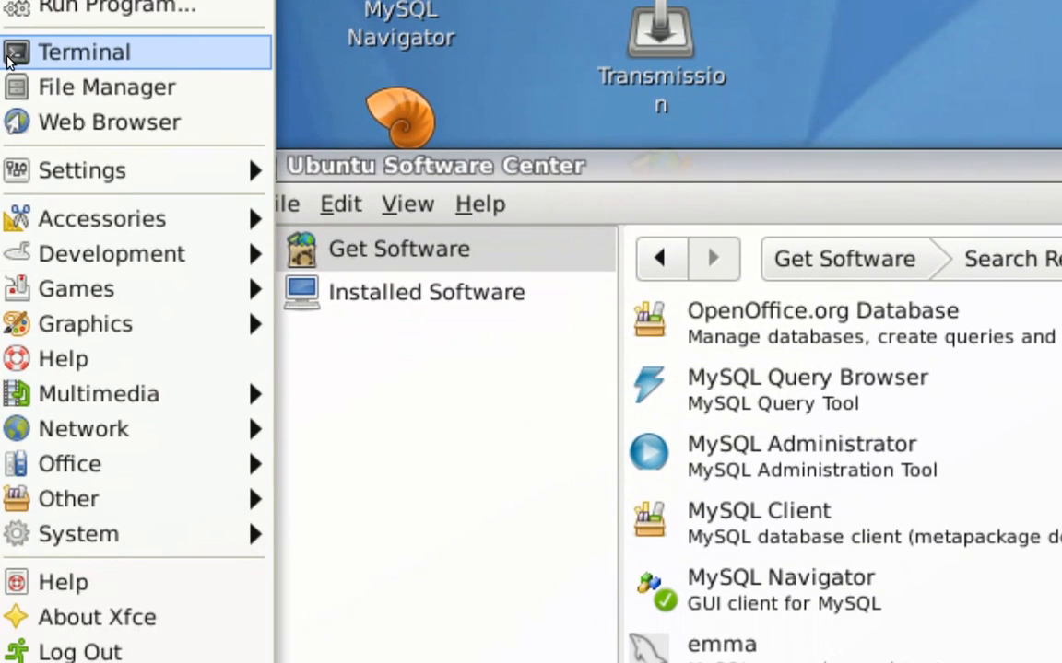
Step: Log in with mysql -h localhost -u root -p, confirm version 5.1.41, then close the terminal
click(83, 52)
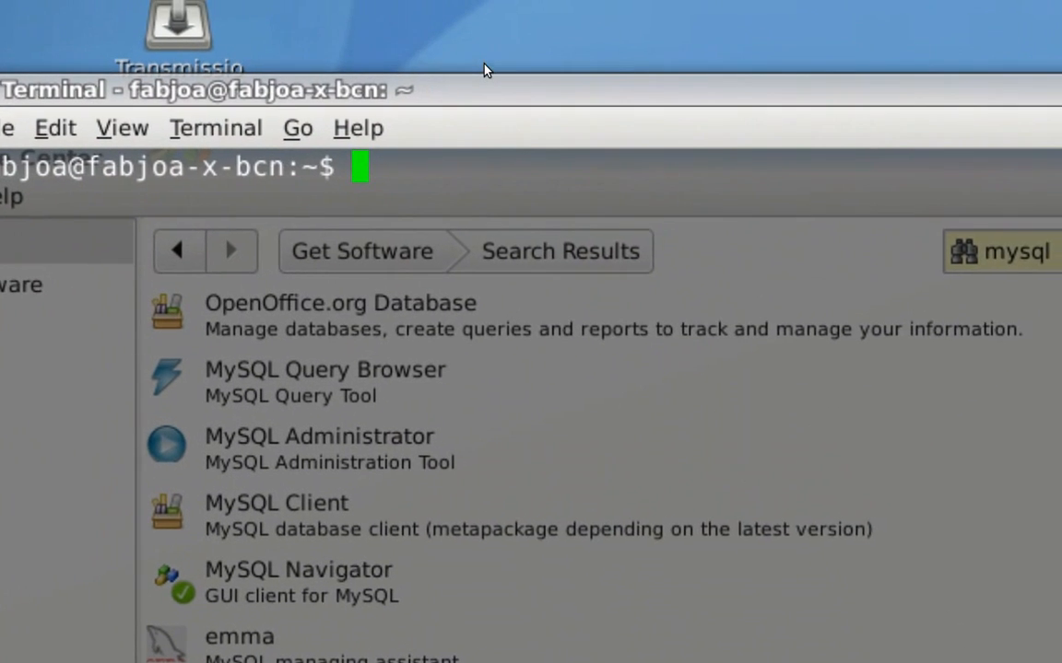
text(mysql -h)
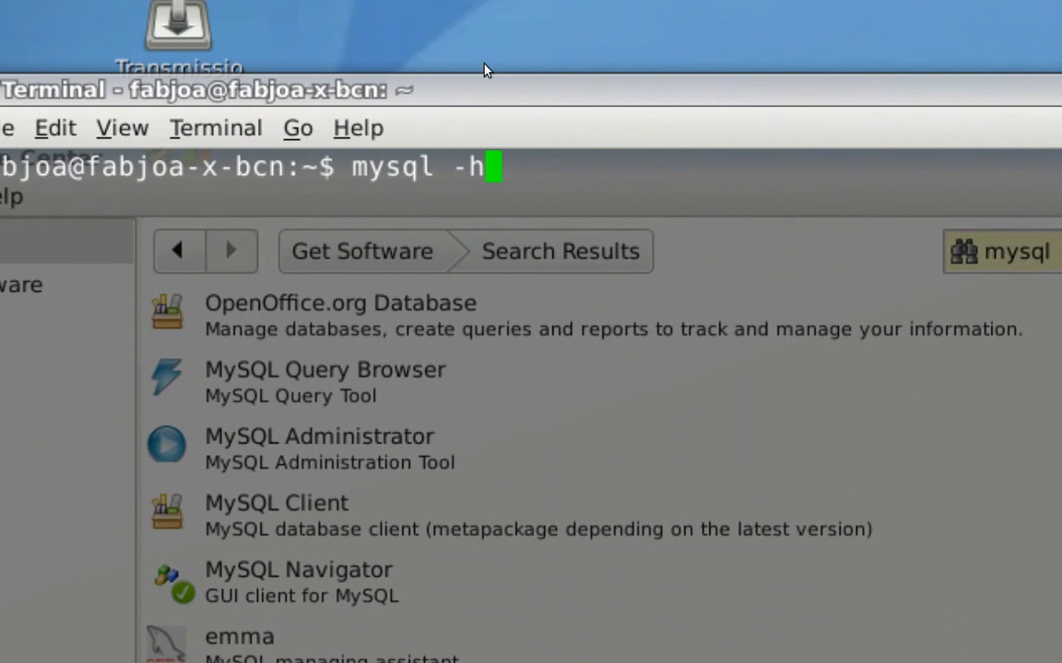
text(local)
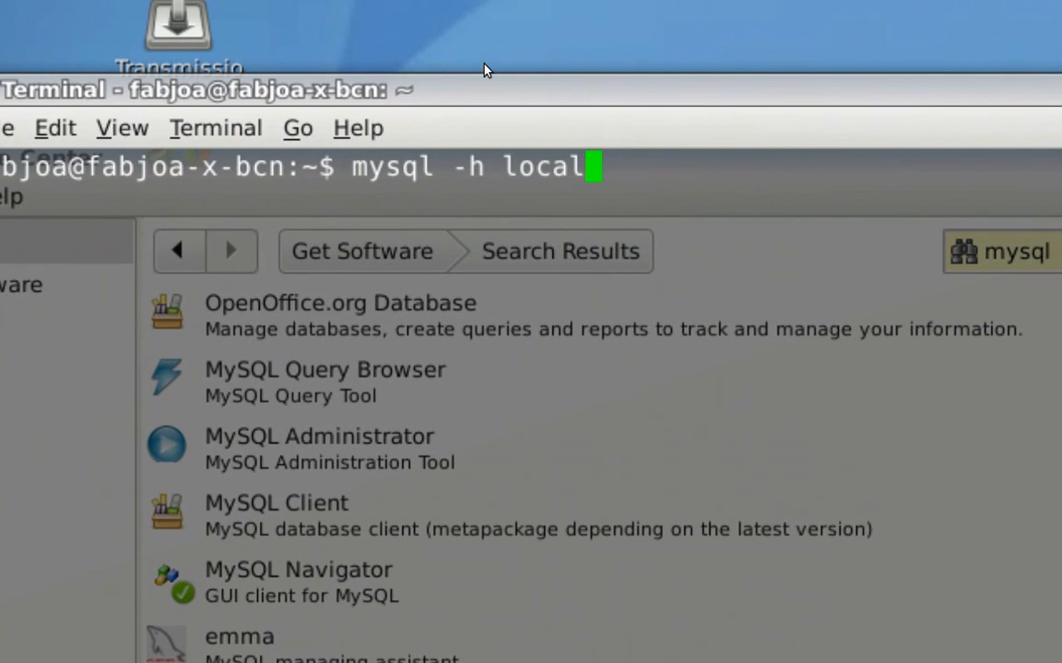
text(host)
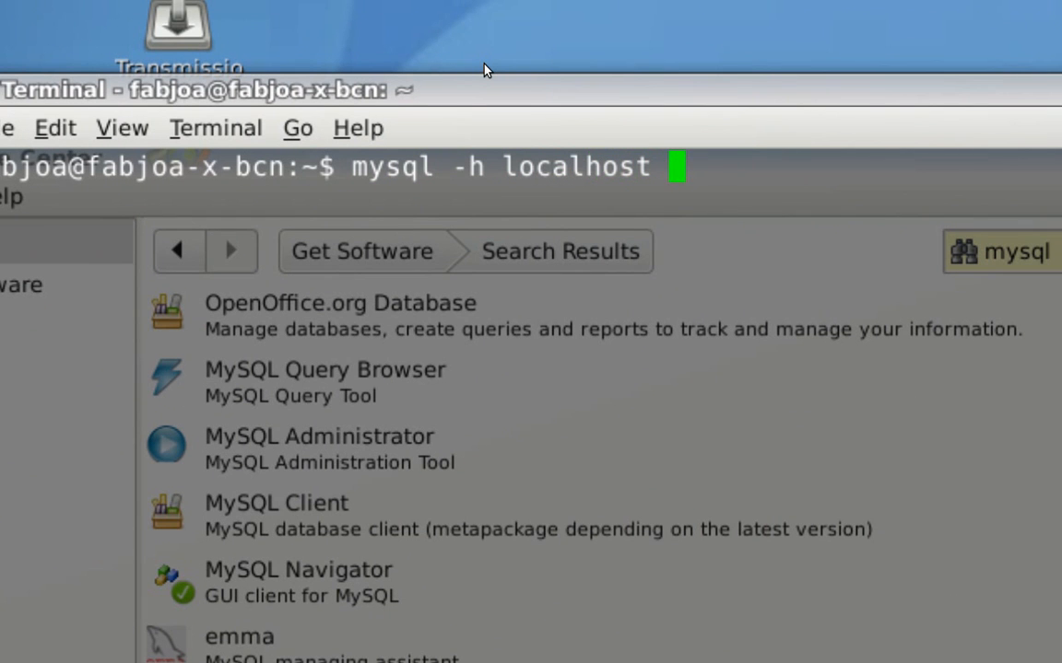
text(-u)
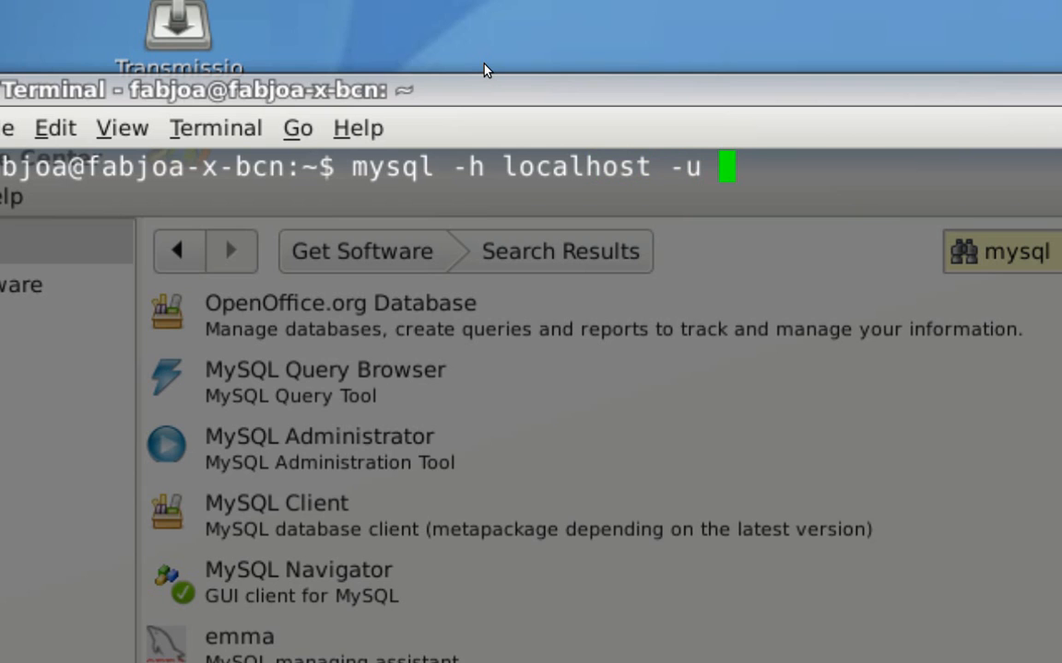
text(root -p)
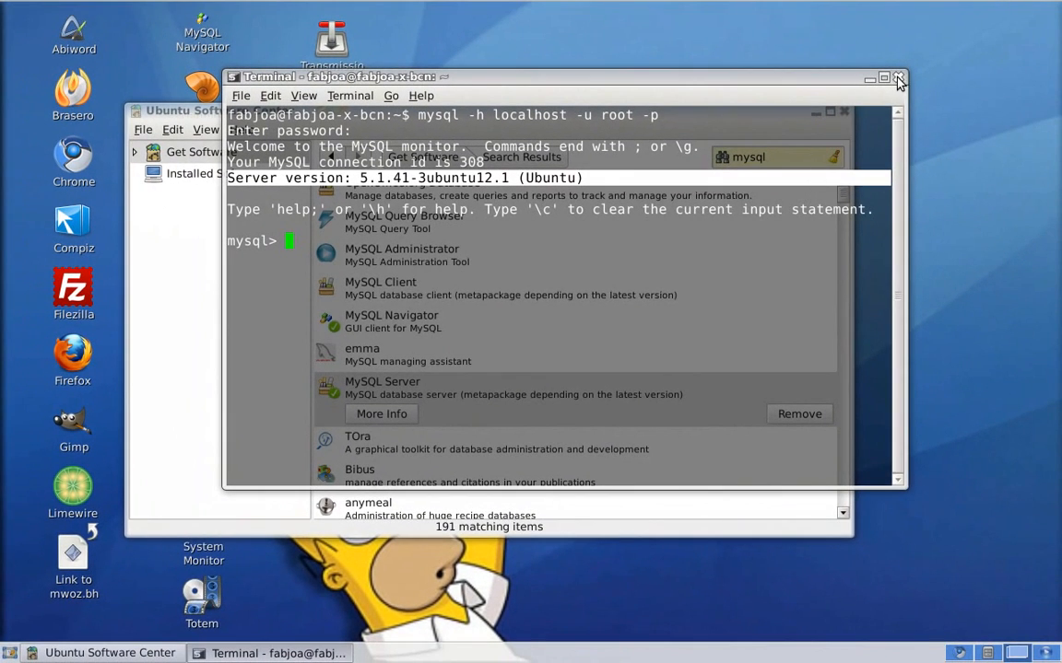
mouse_move(923, 72)
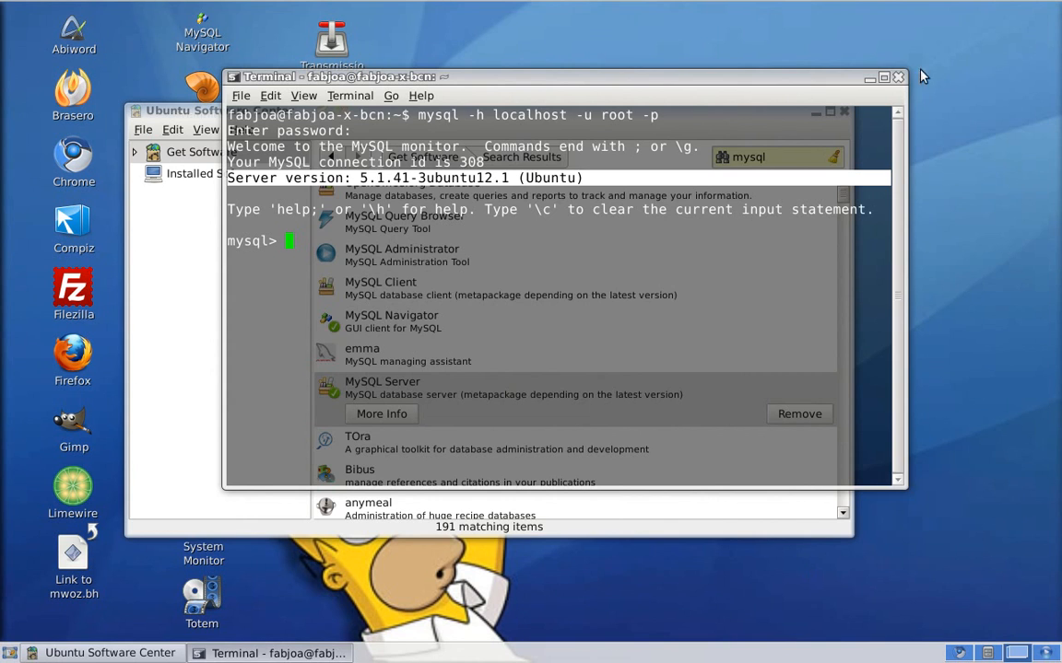
click(895, 77)
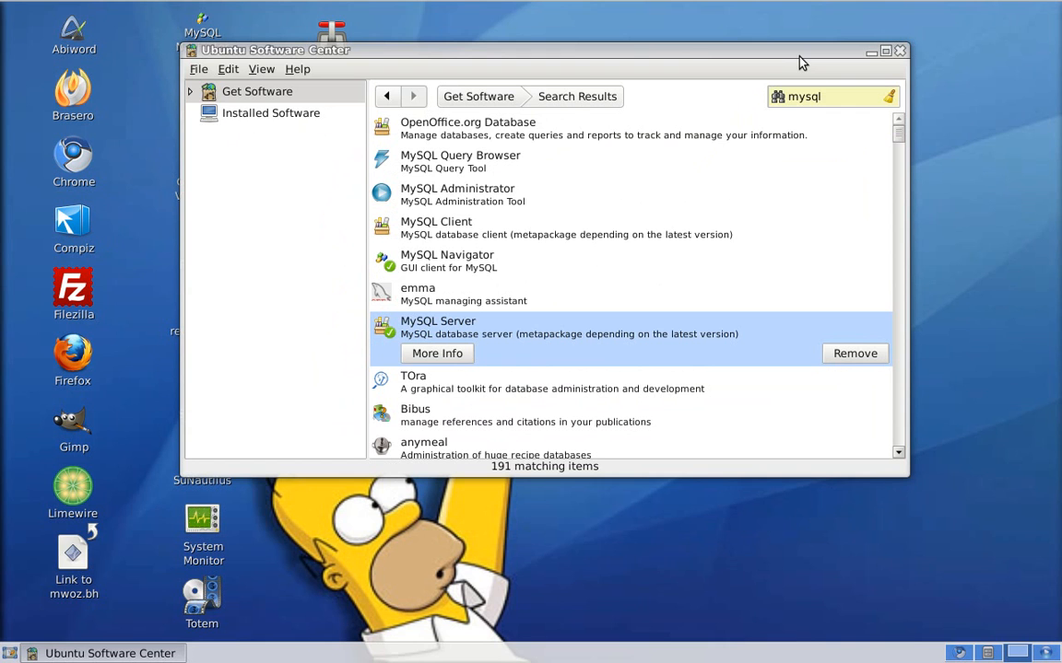
Step: Close Software Center and run gksu nautilus to get a root file manager
click(900, 51)
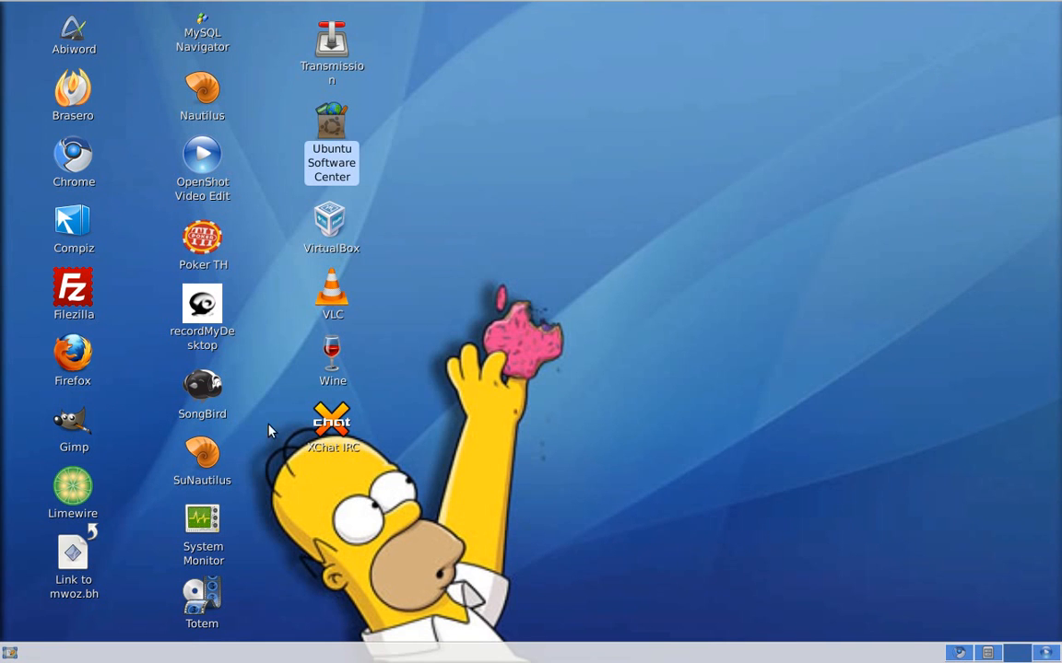
mouse_move(537, 396)
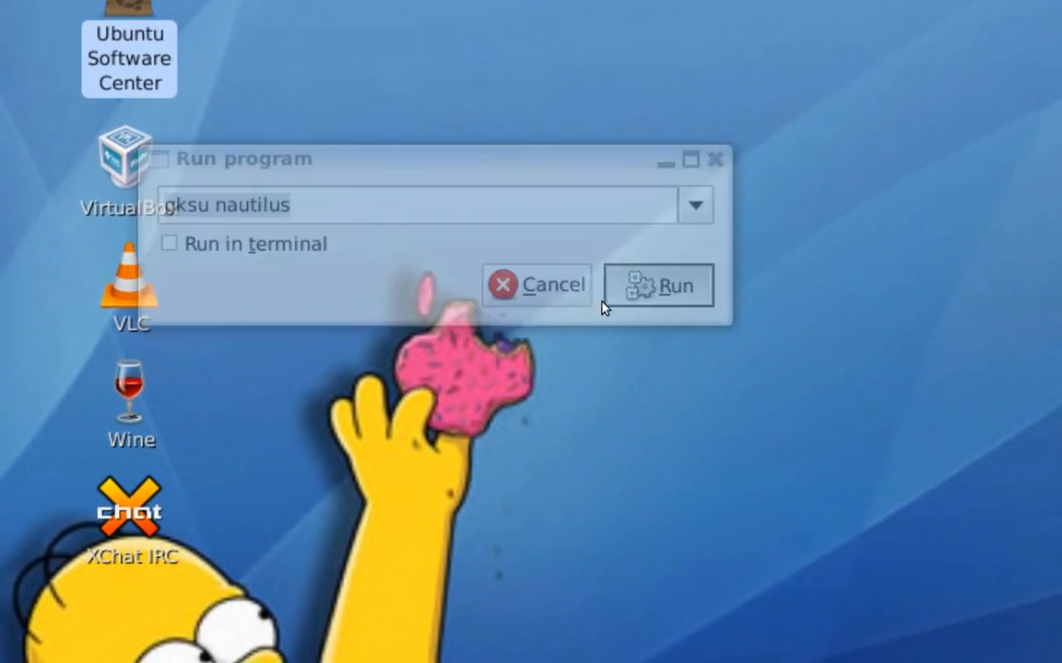
click(663, 284)
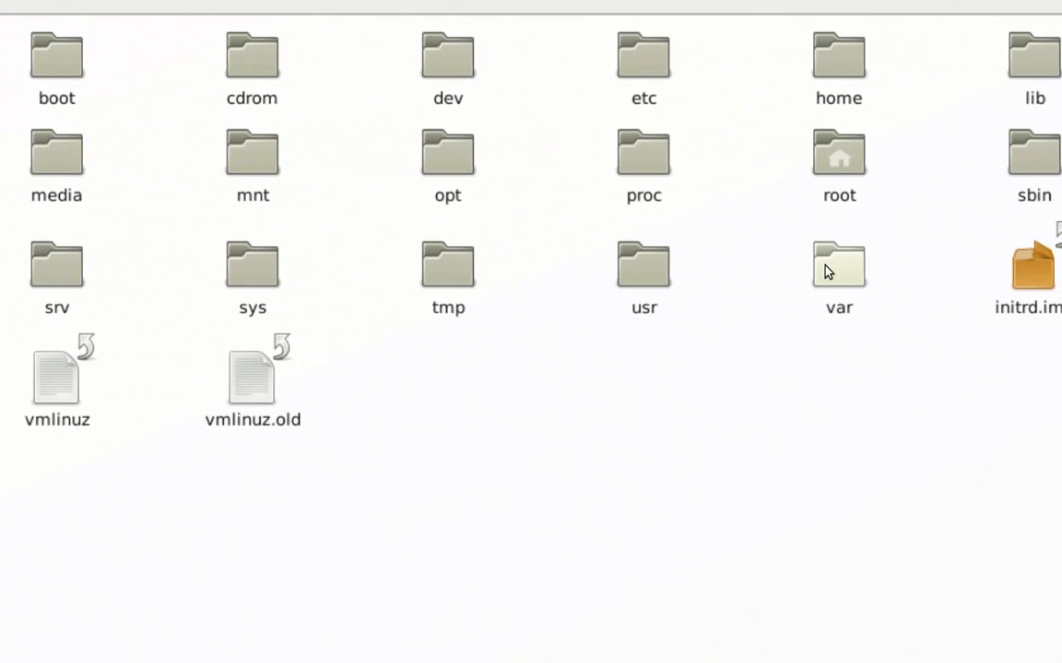
Step: Browse into /var and then its www web folder
double_click(836, 262)
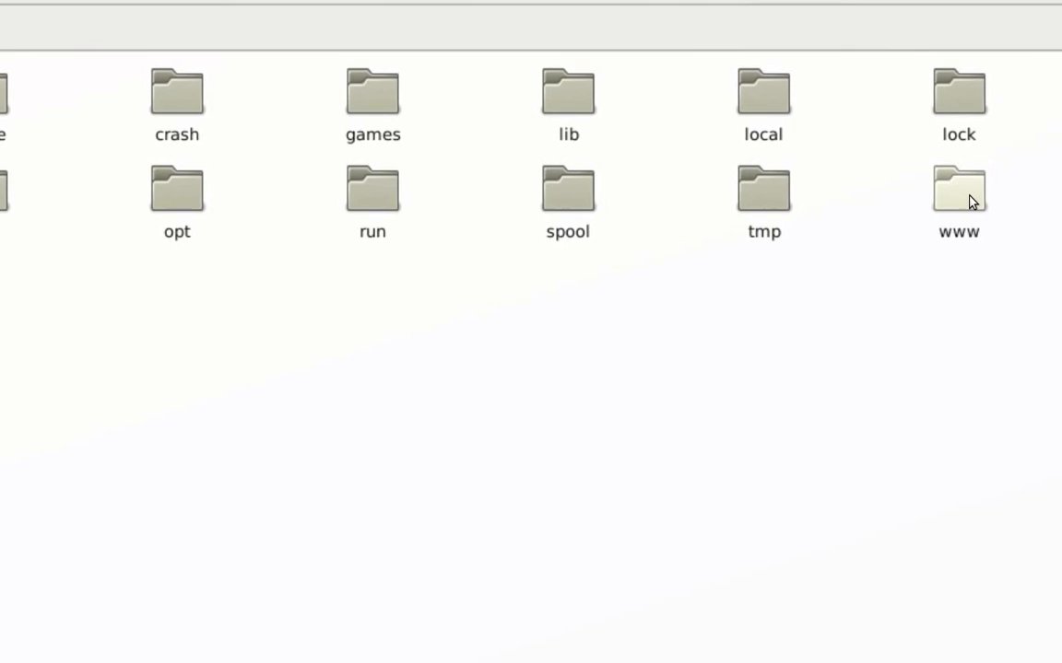
double_click(955, 188)
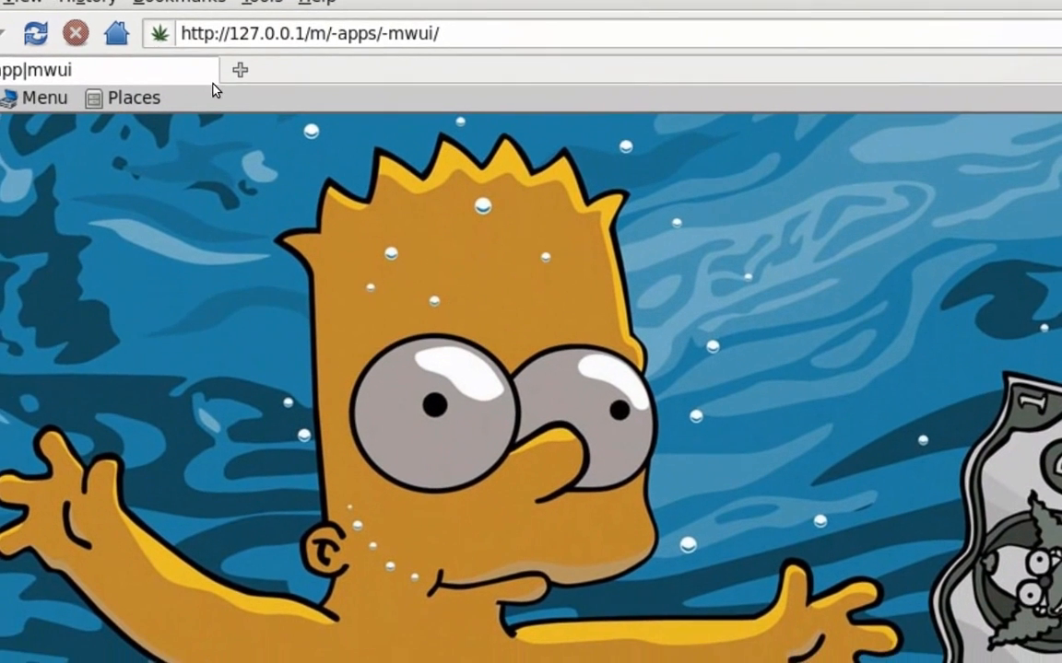
click(243, 68)
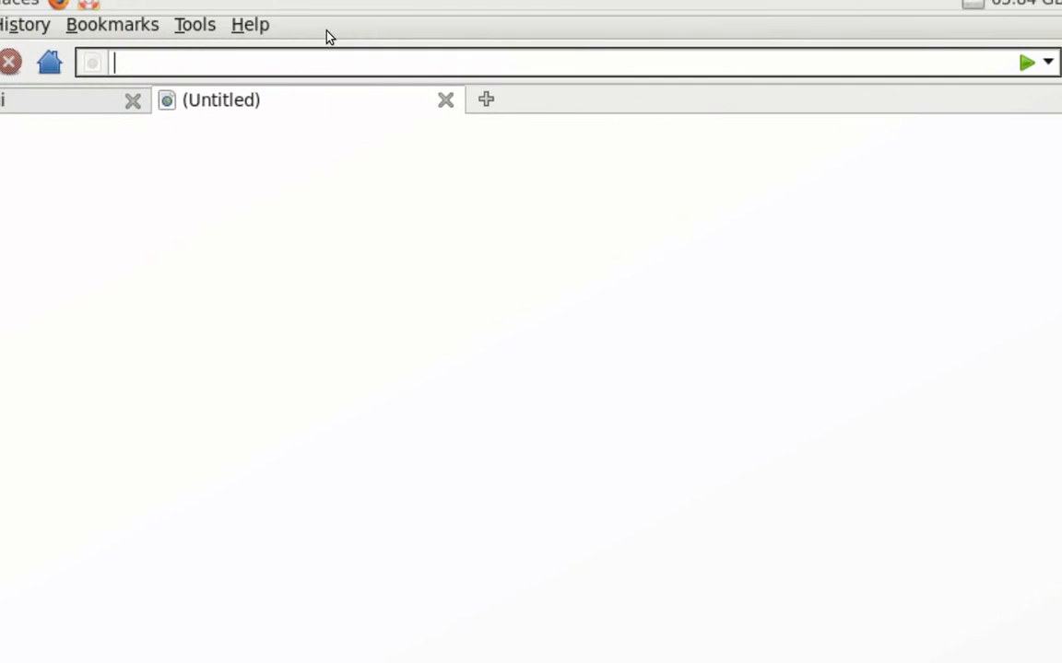
text(http://127)
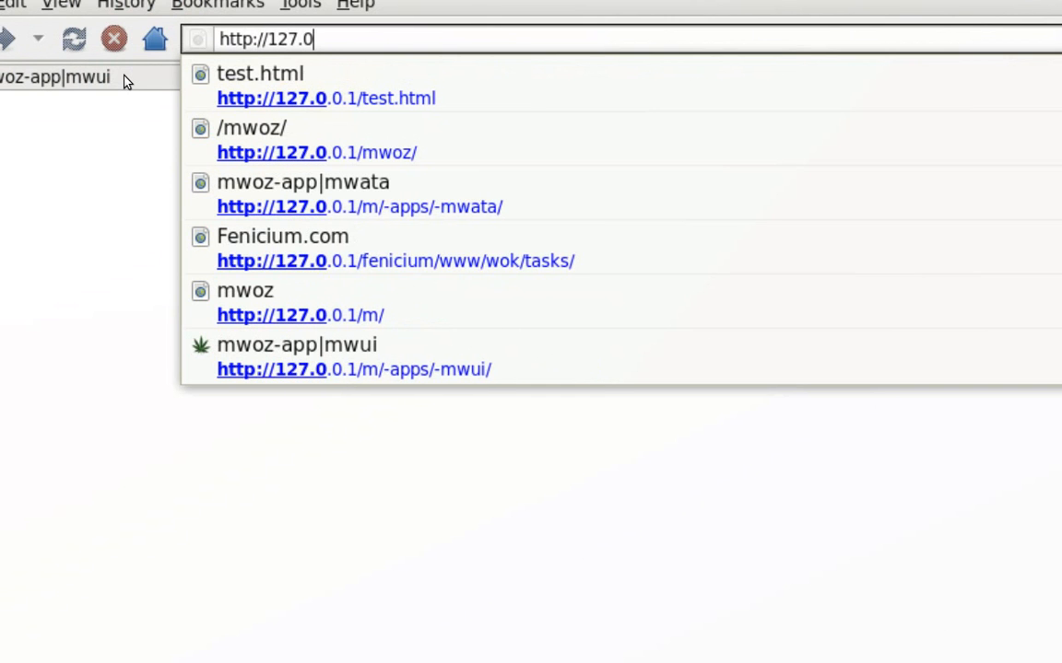
text(.0.1/)
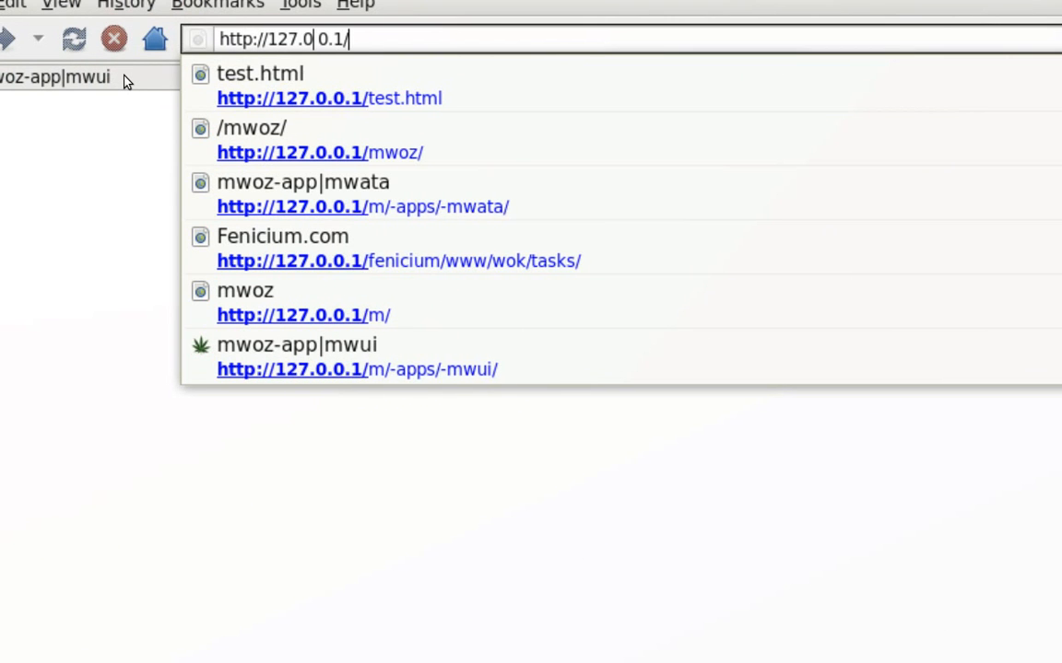
text(version.php)
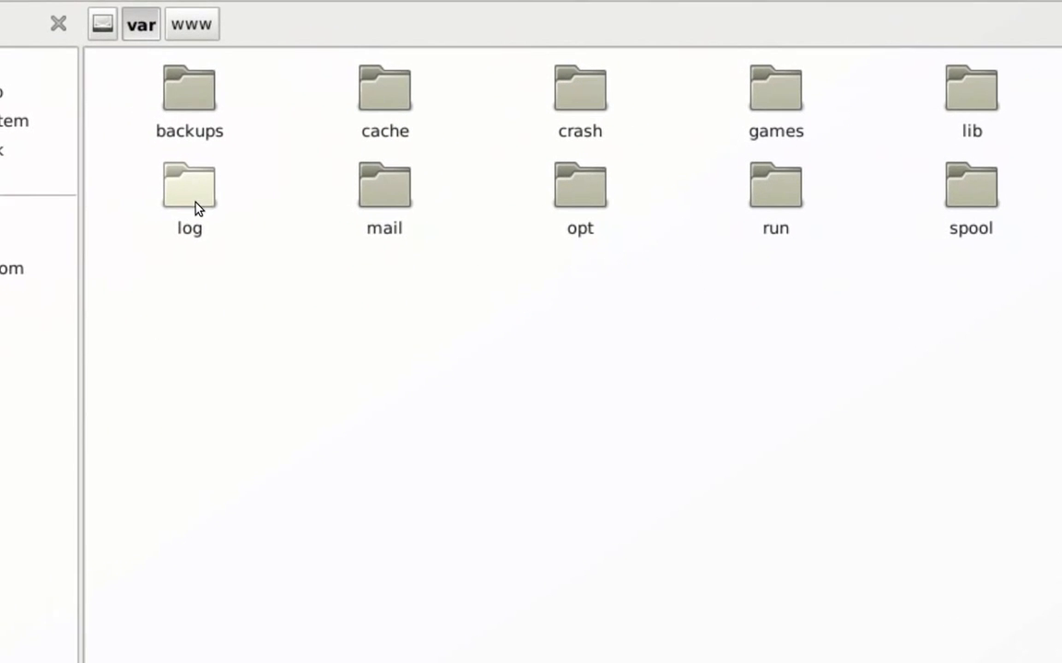
Step: Browse /var/log and look through the system and MySQL log files
double_click(188, 184)
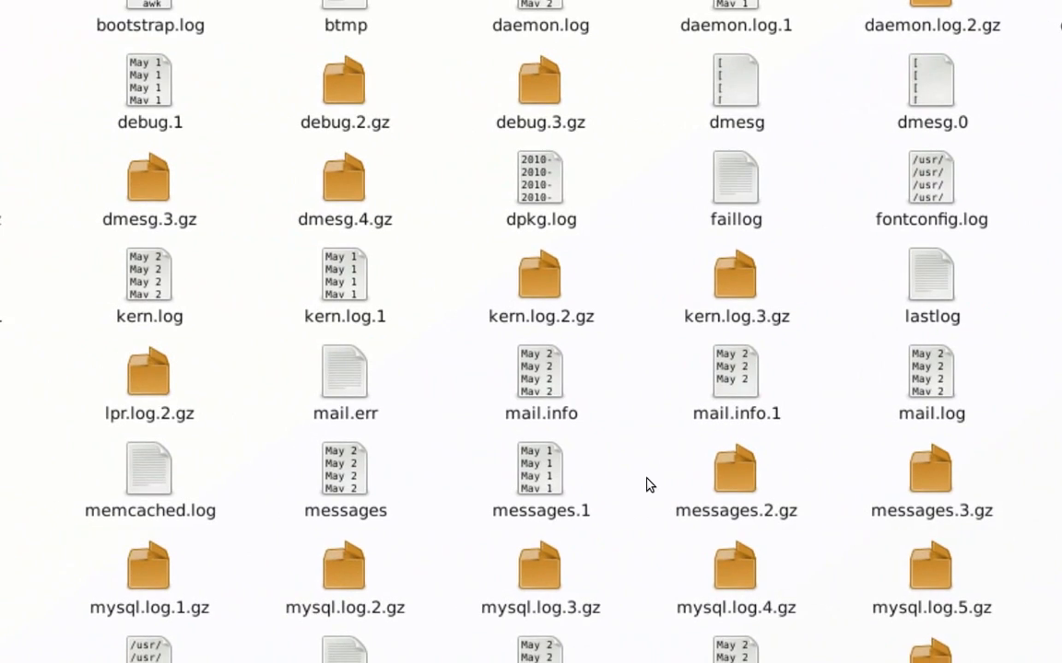
scroll(down, 3)
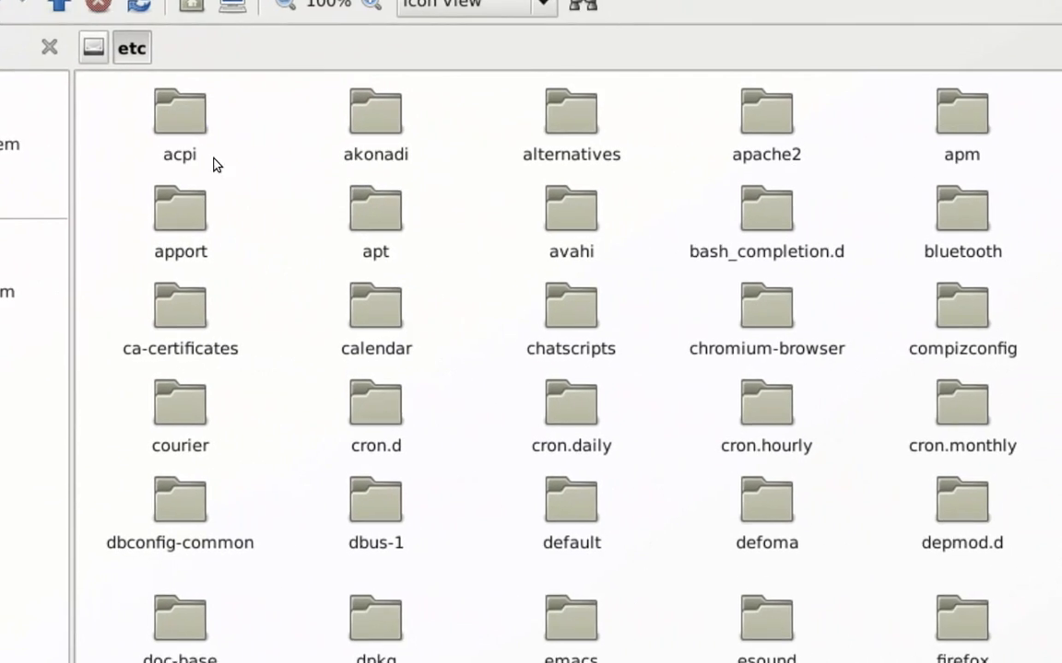
Step: Navigate from /etc into php5/apache2, where php.ini lives
scroll(down, 3)
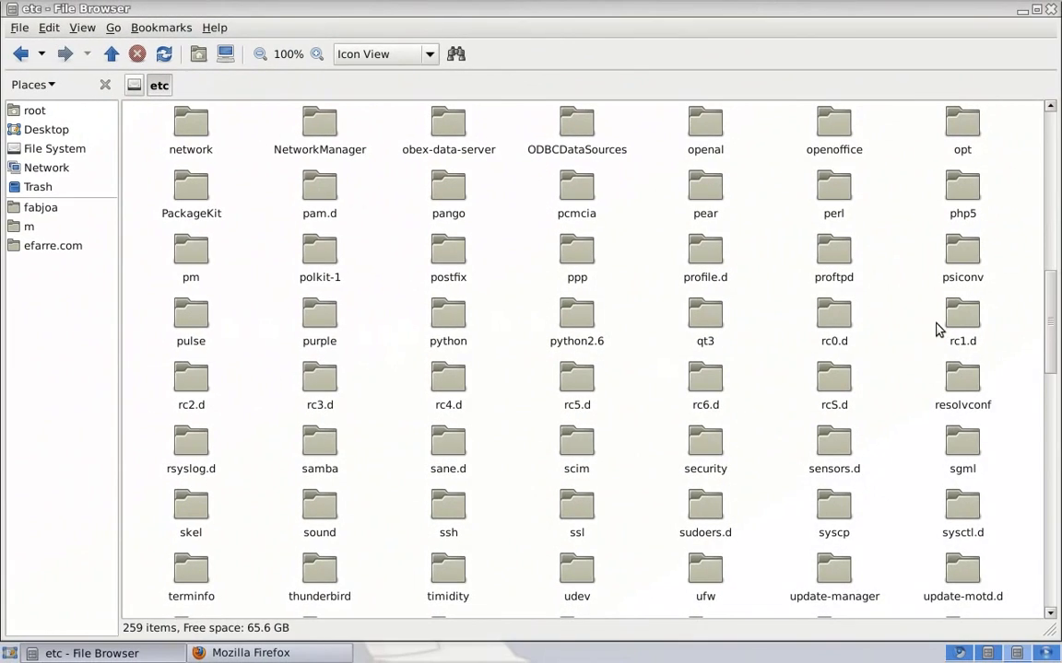
mouse_move(159, 247)
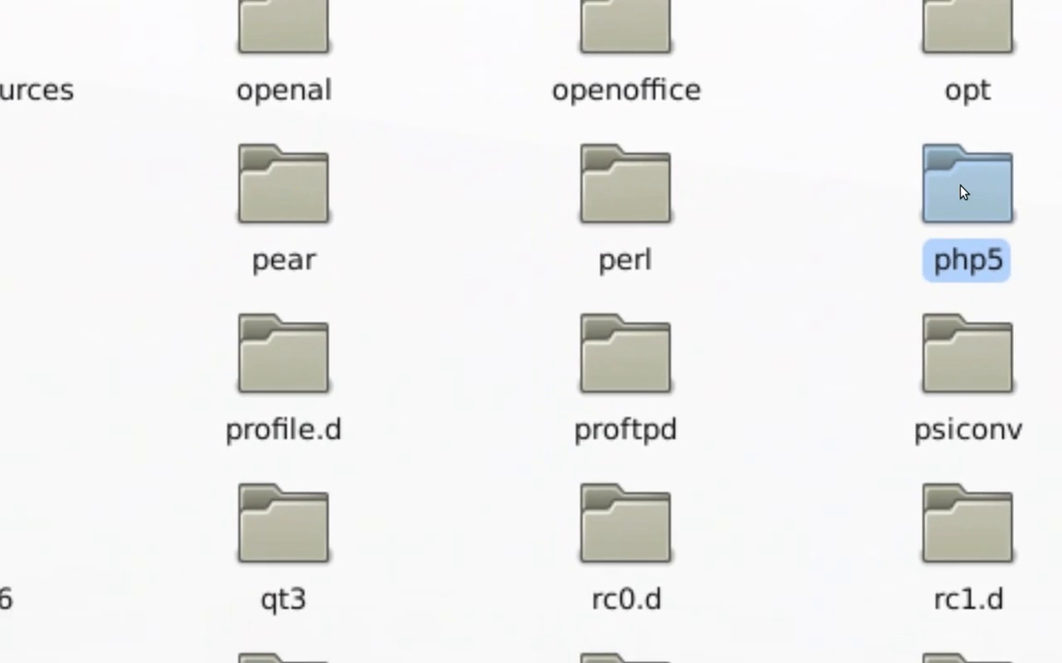
double_click(965, 185)
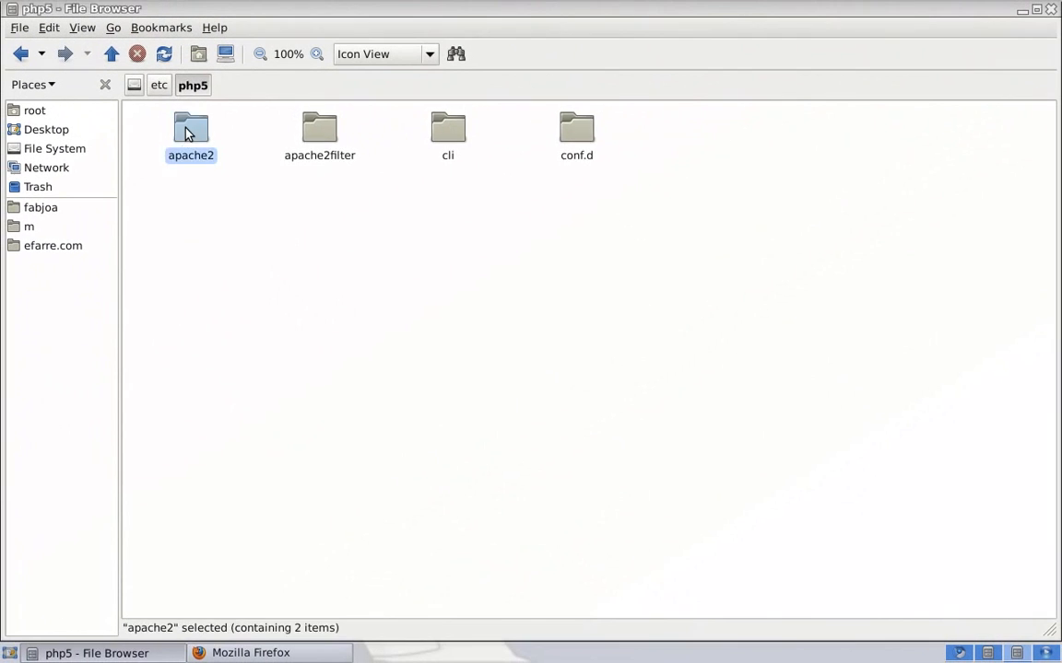
double_click(191, 129)
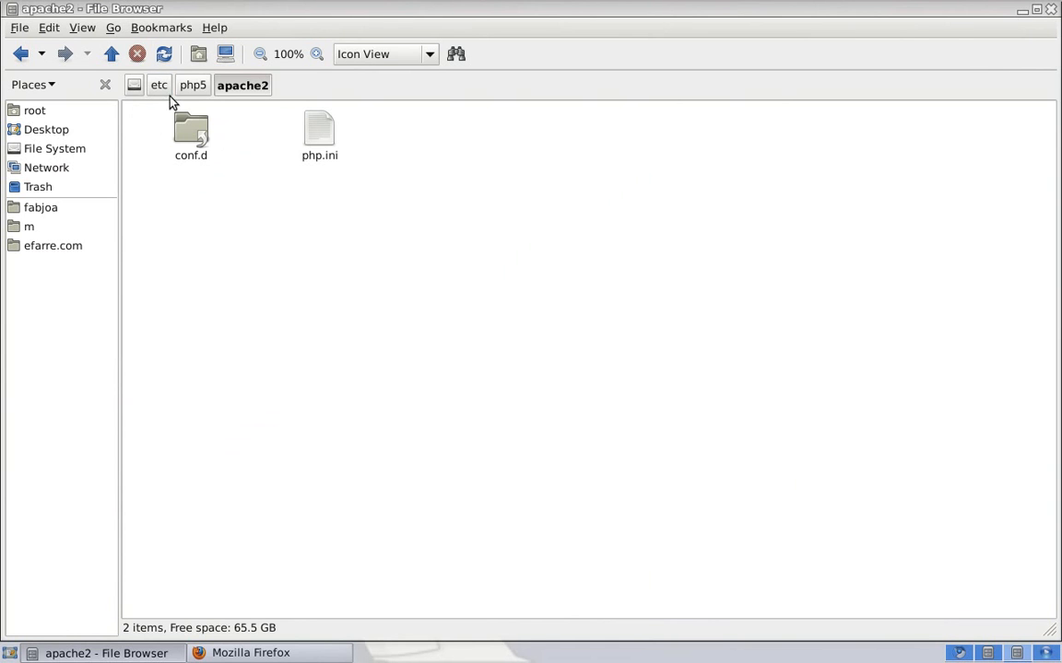
Step: Return to /etc, enter apache2/sites-enabled and open the default virtual host file in gedit
click(157, 85)
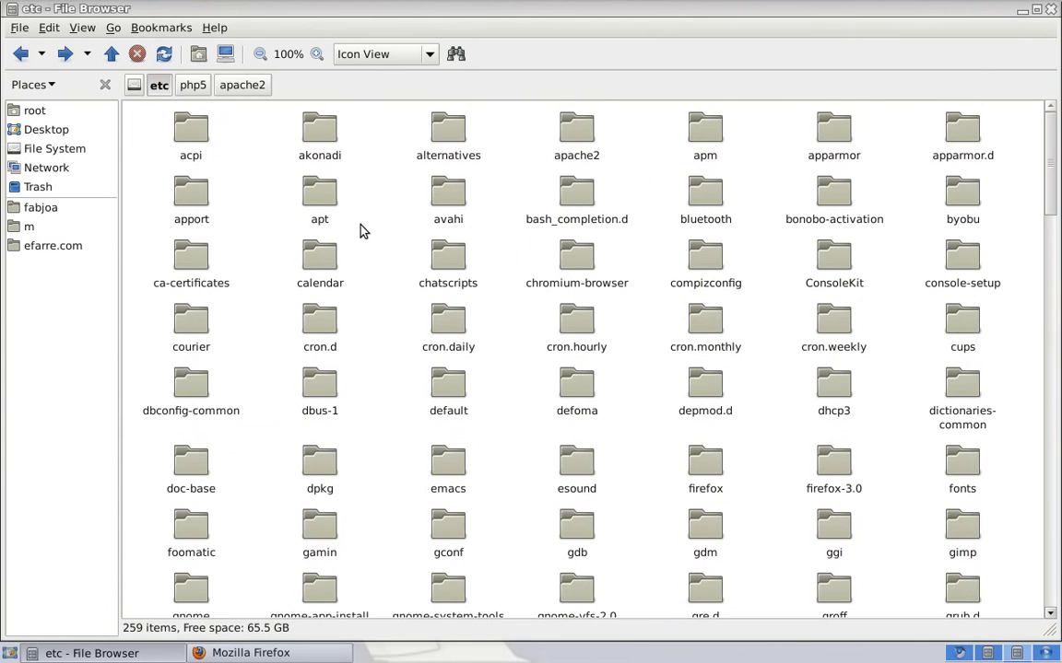
click(575, 129)
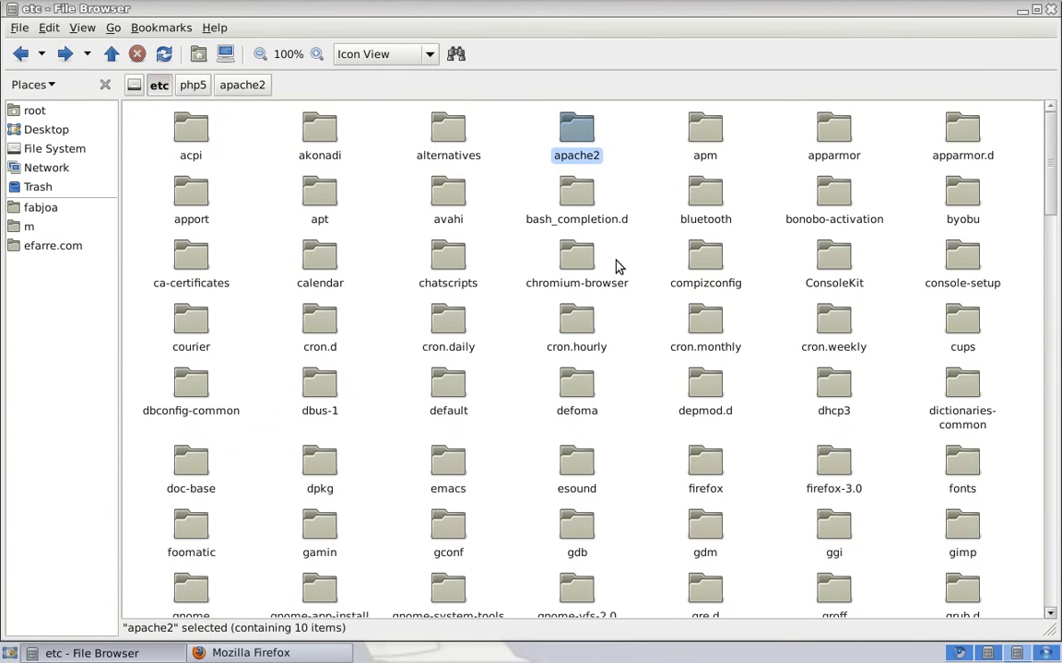
mouse_move(643, 207)
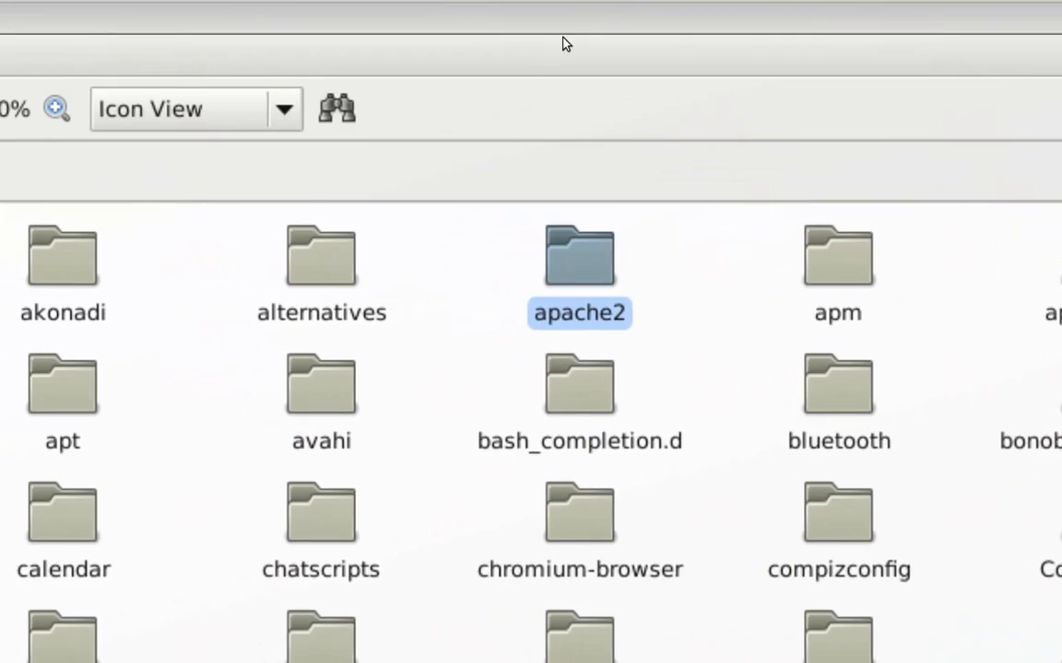
double_click(579, 258)
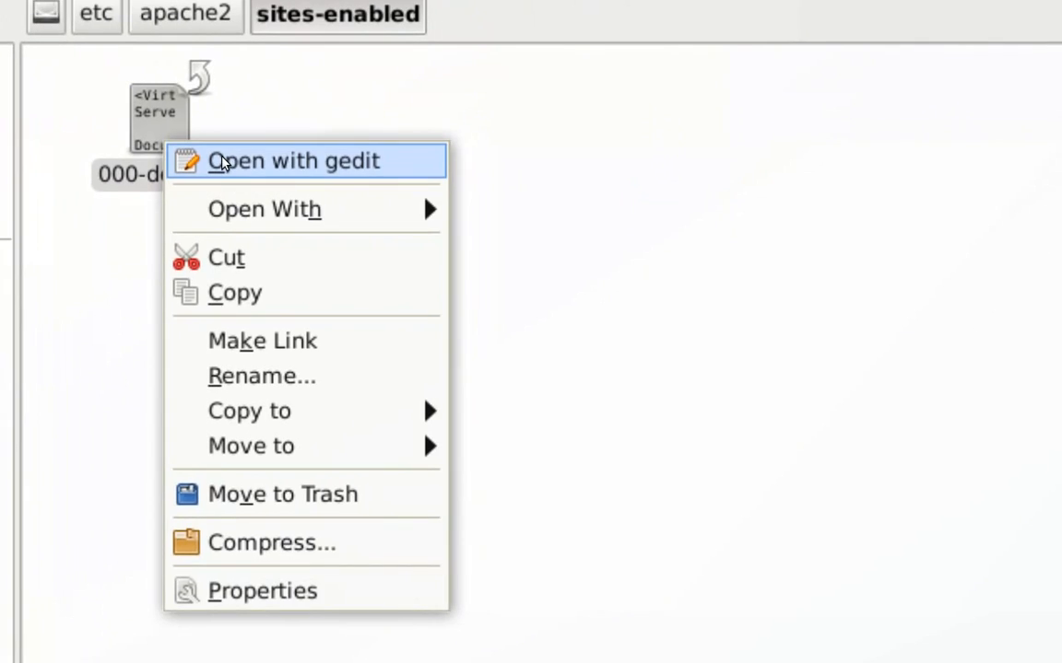
click(295, 160)
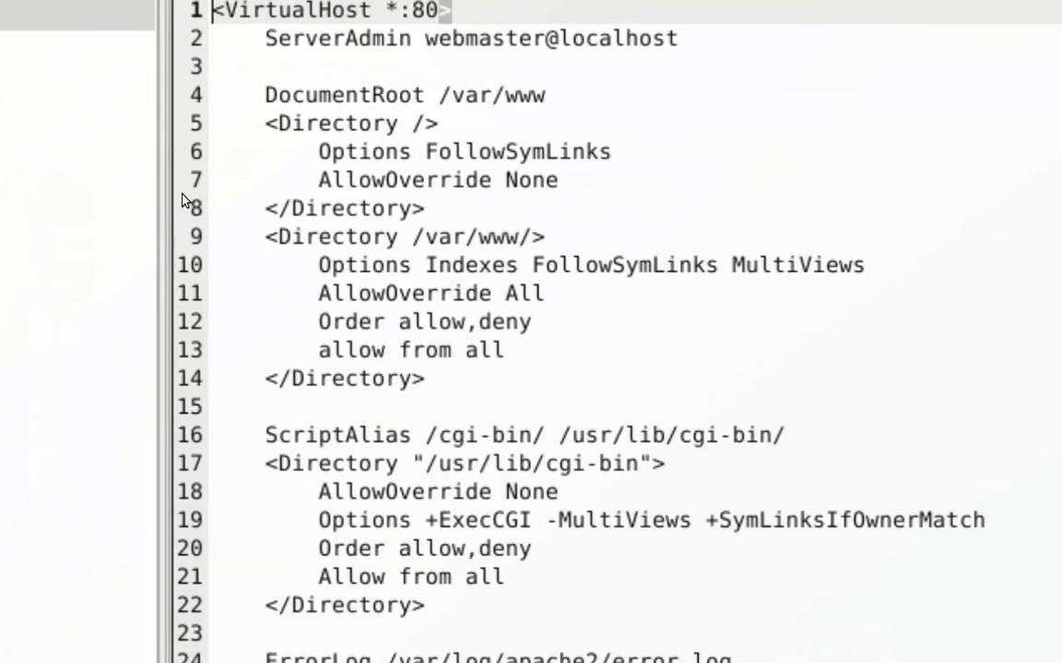